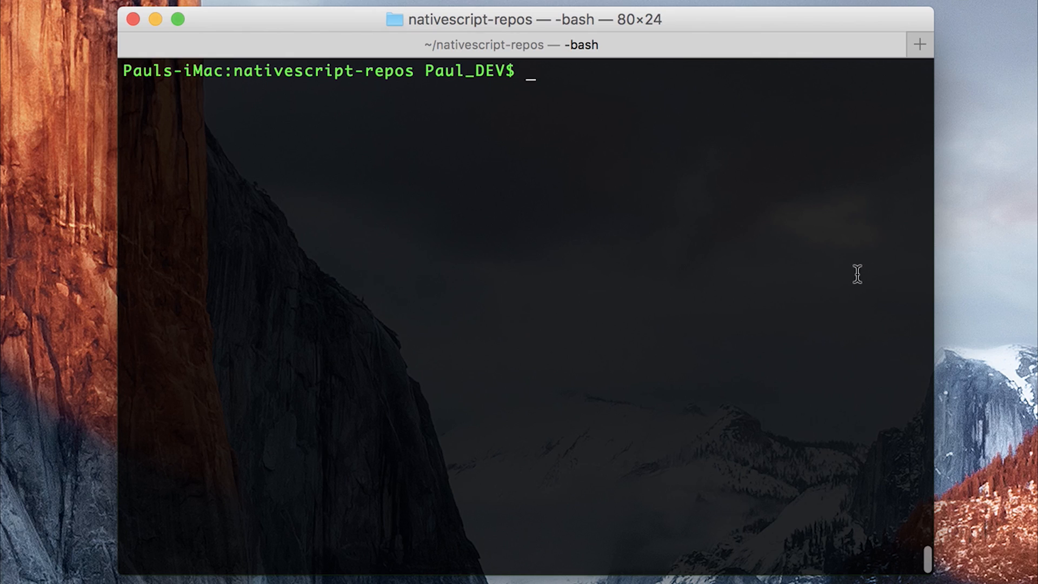
Step: Run tns create email --template nativescript-template-ng-tutorial to scaffold the project
text(tns create)
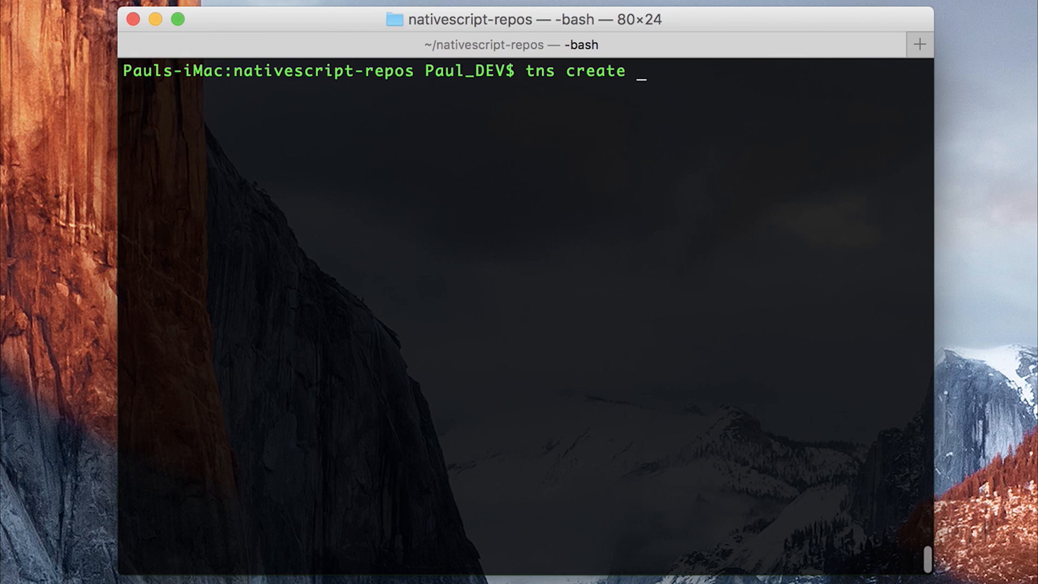
text(email -)
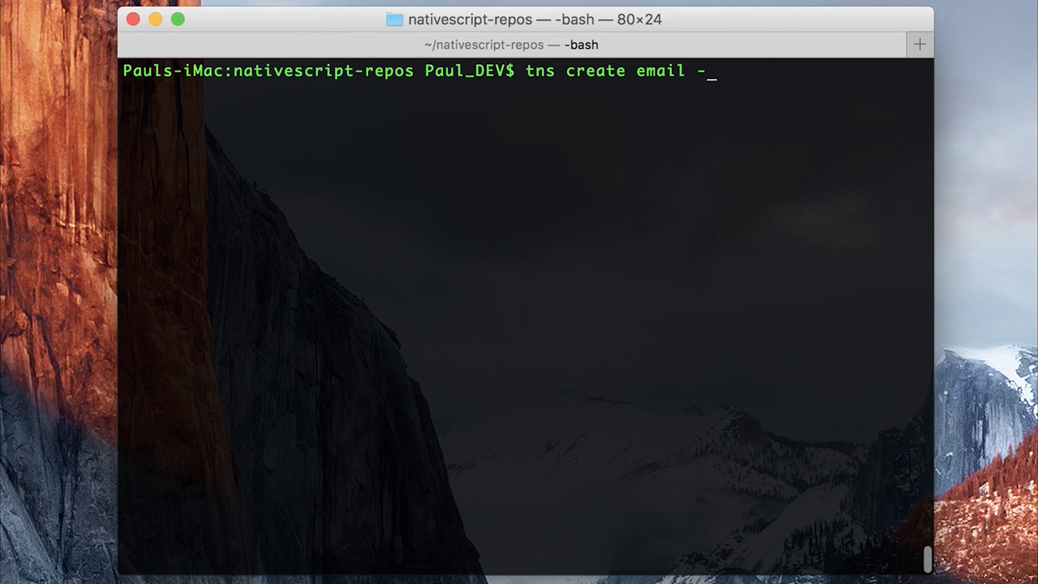
text(-template nat)
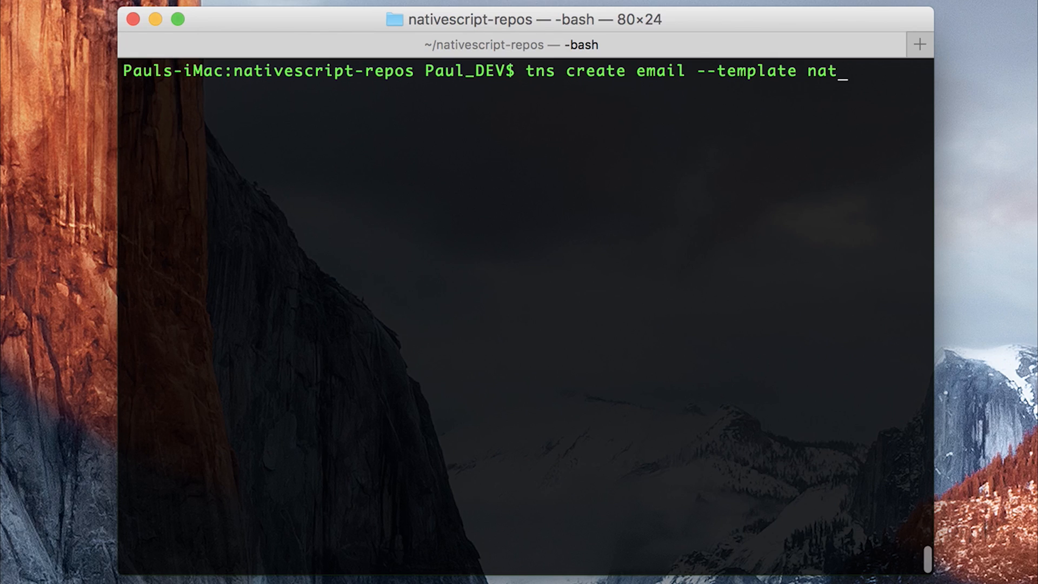
text(ivescript-temp)
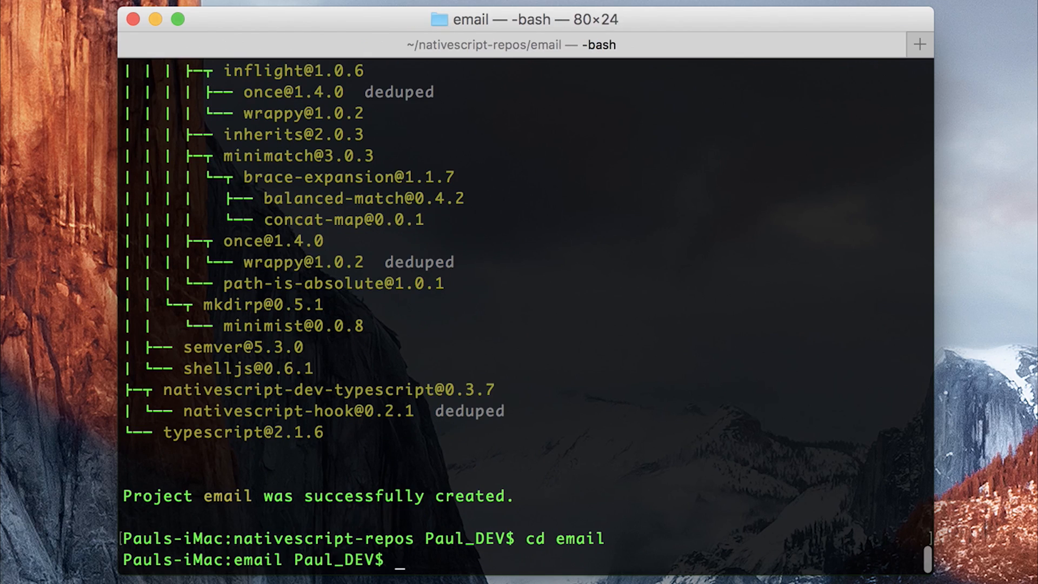
Step: Begin running tns plugin add nativescript-email in the project folder
text(tns)
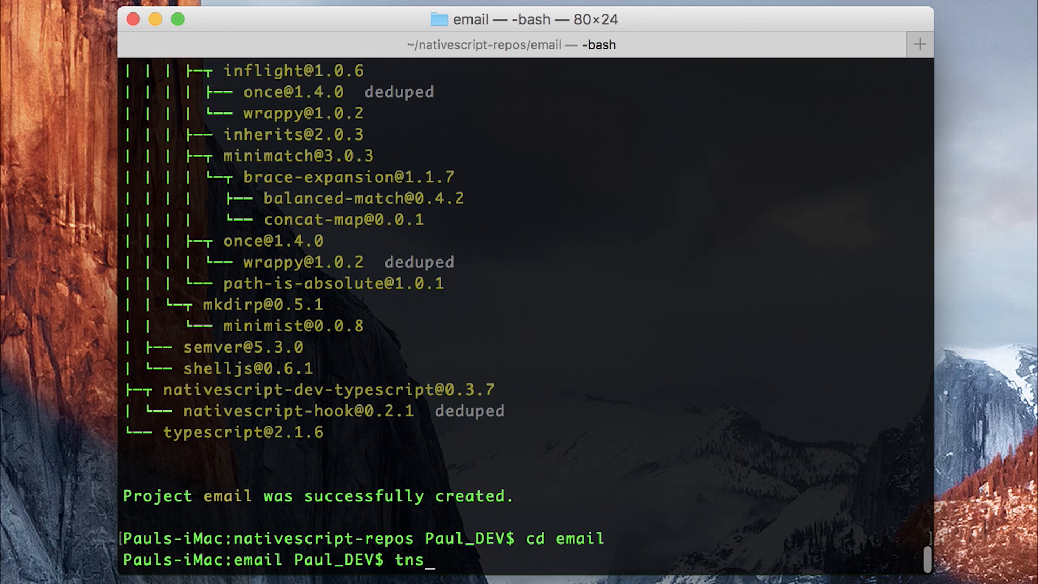
text(plugin add native)
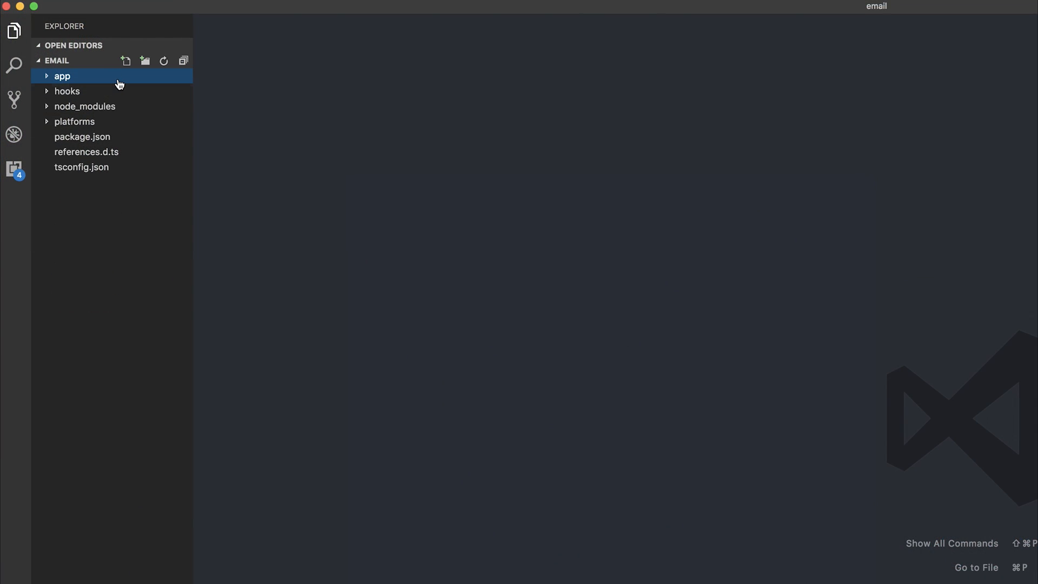
Step: In app.component.ts, add import * as email from 'nativescript-email'
click(63, 75)
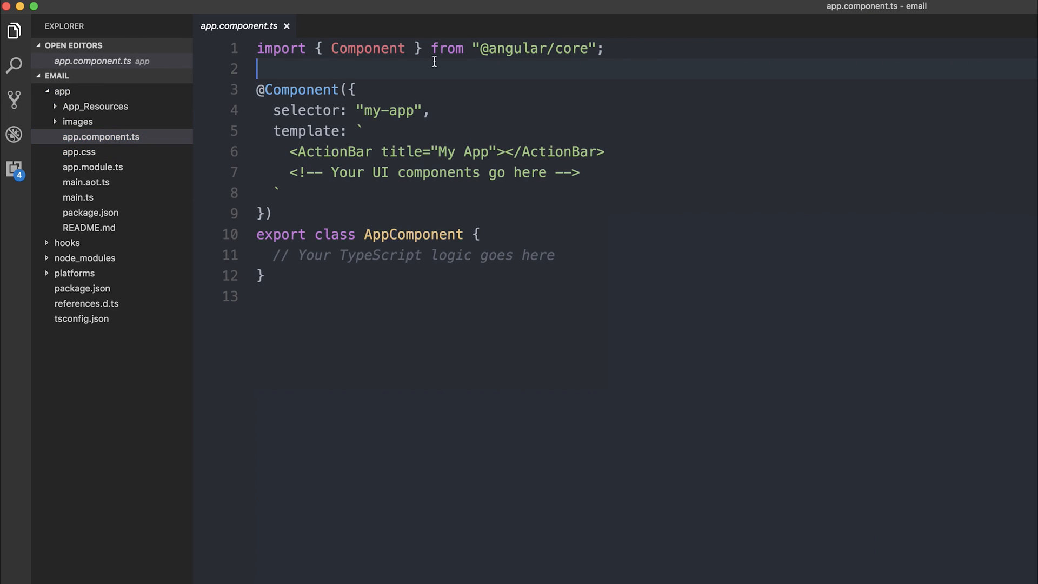
text(import *)
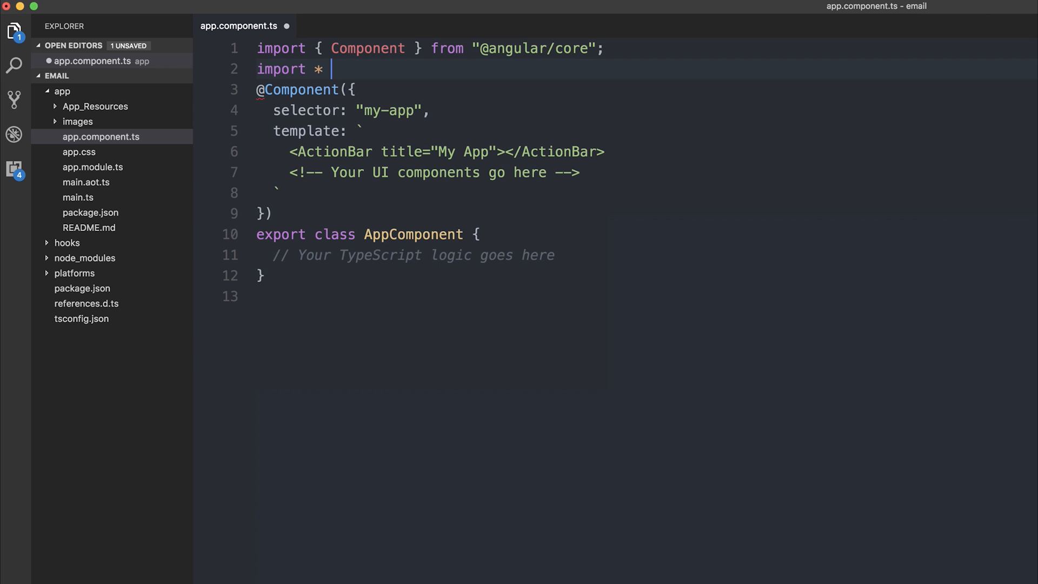
text(as 'email' from)
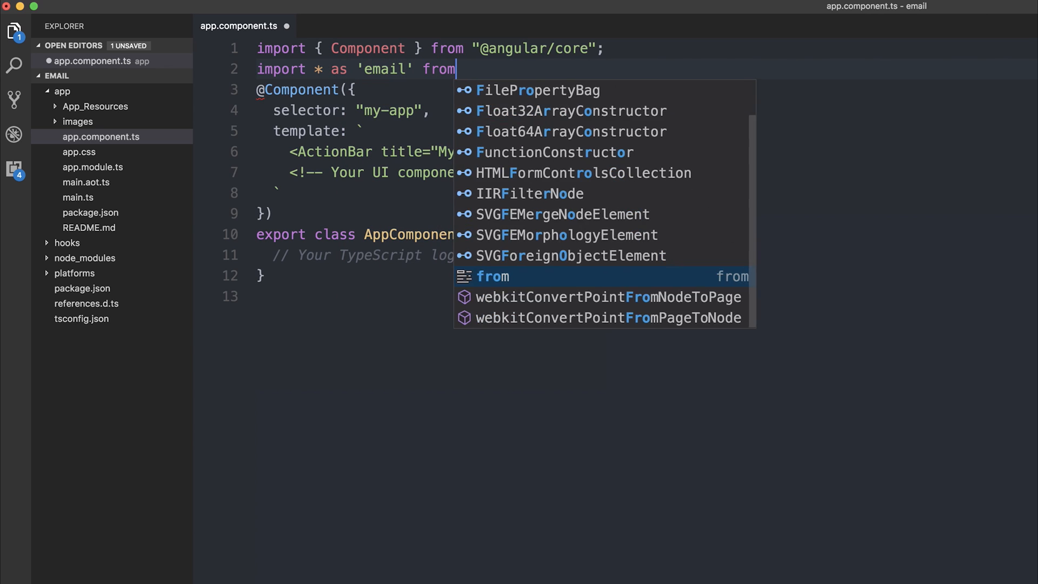
text('nativescript-ema)
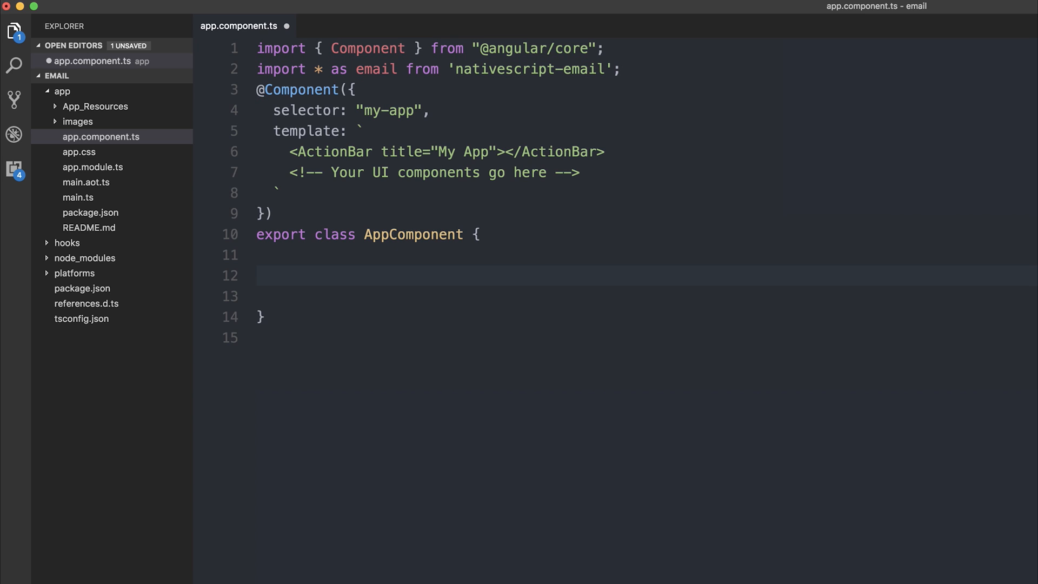
Step: Add an empty sendEmail(){} method to AppComponent
text(sendEmail)
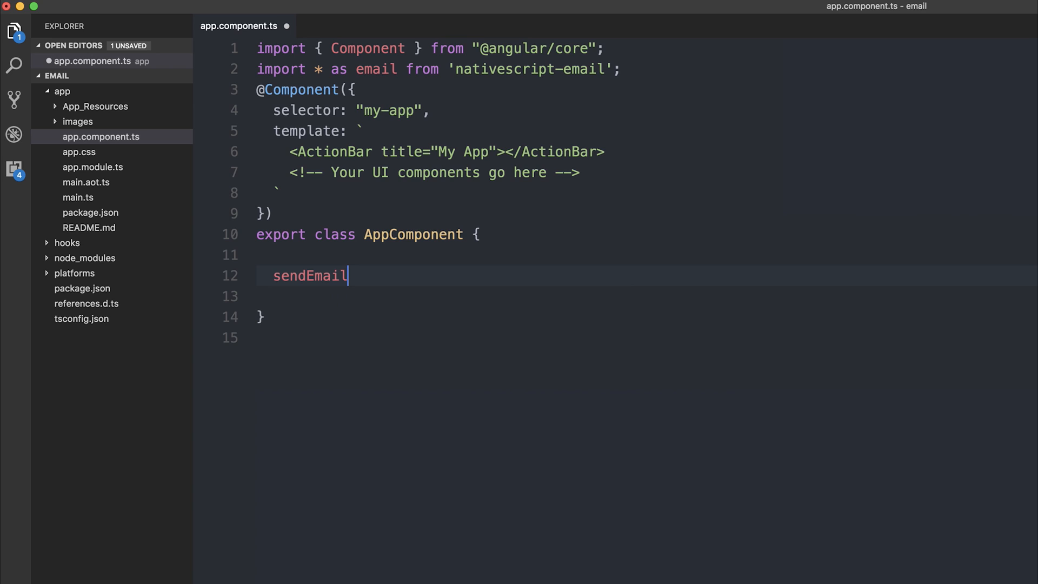
text((){)
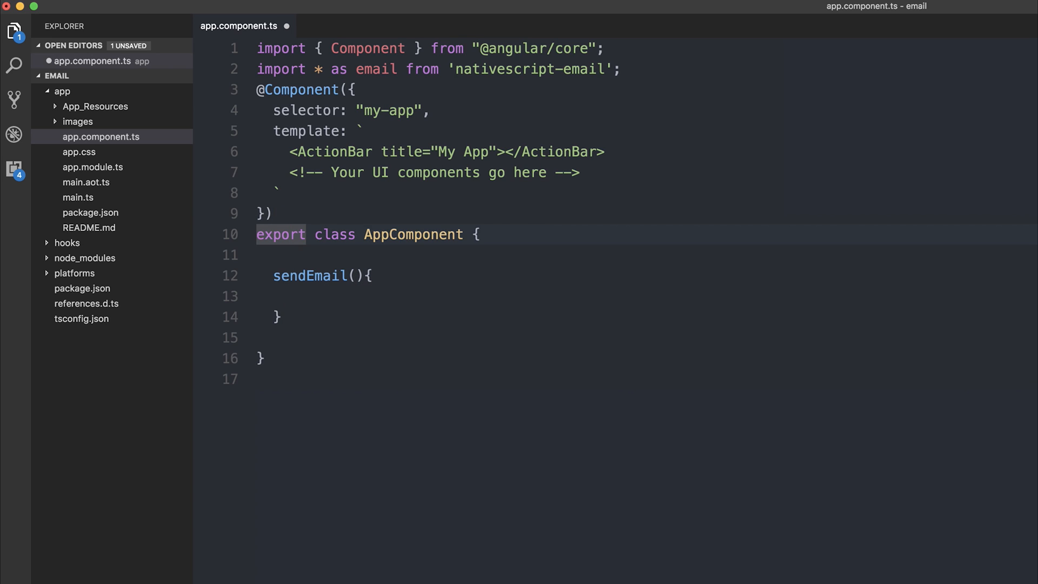
Step: Add a StackLayout containing a Button with (tap)="sendEmail()" and text="Send Email"
text(<StackLayout></StackLayout>)
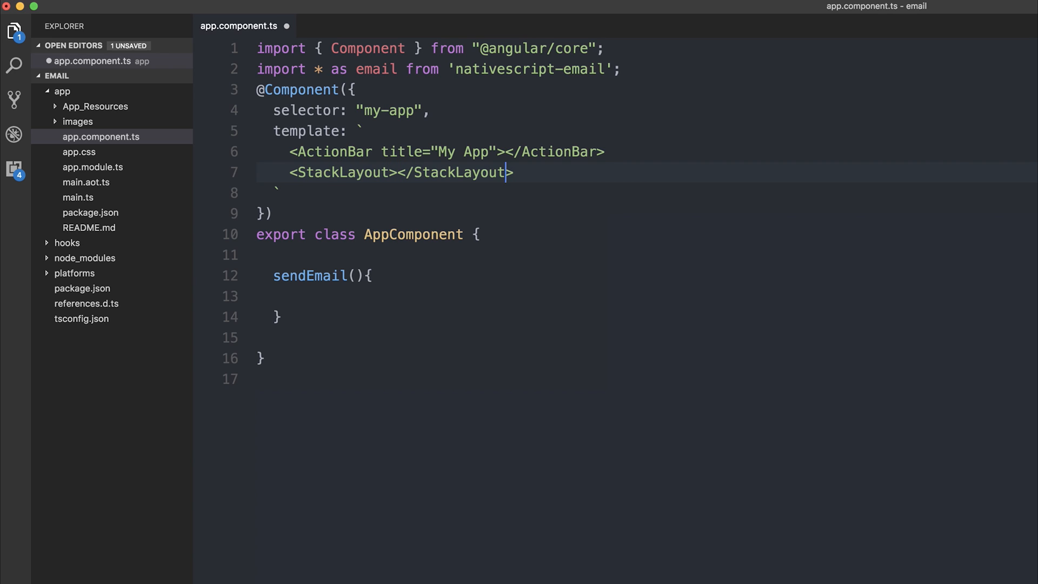
key(Enter)
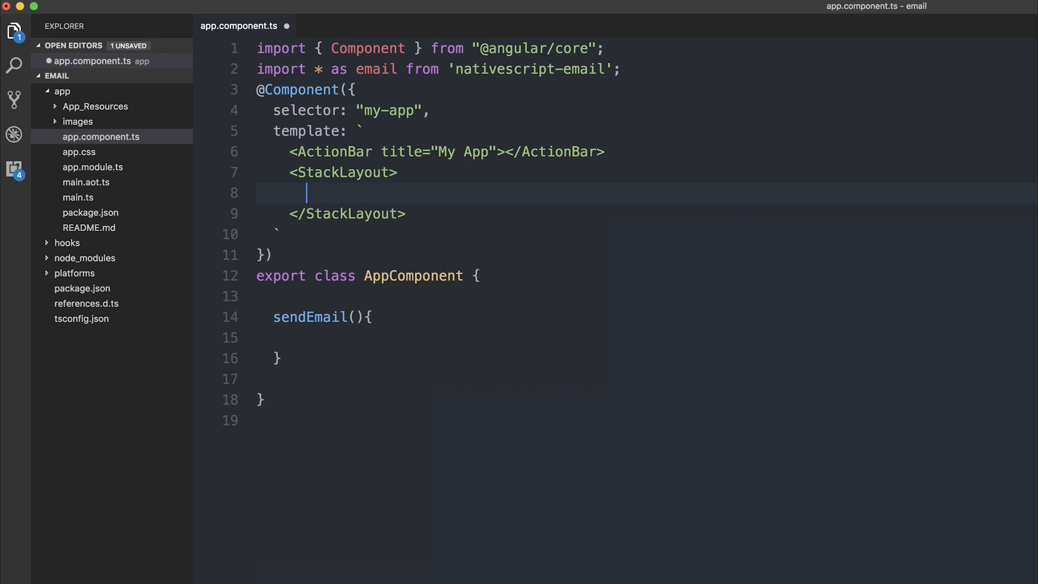
text(<Button></Butto)
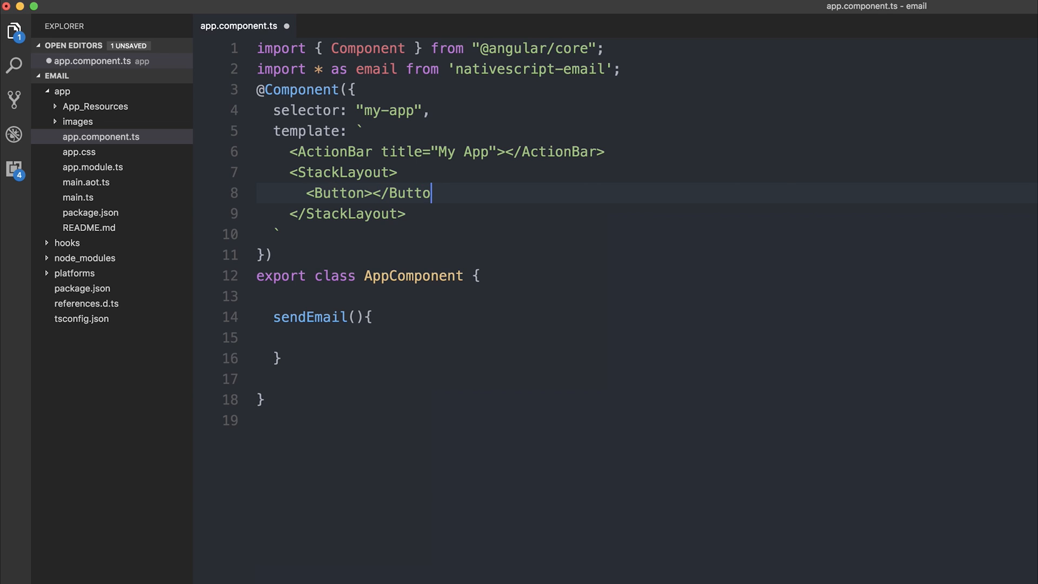
text((tap-)
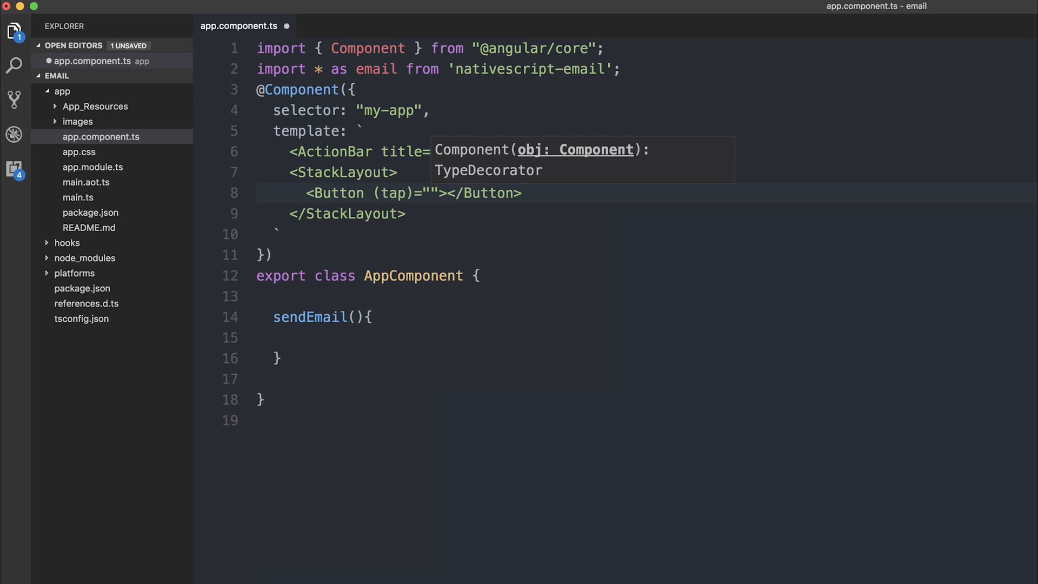
text(sendEmail())
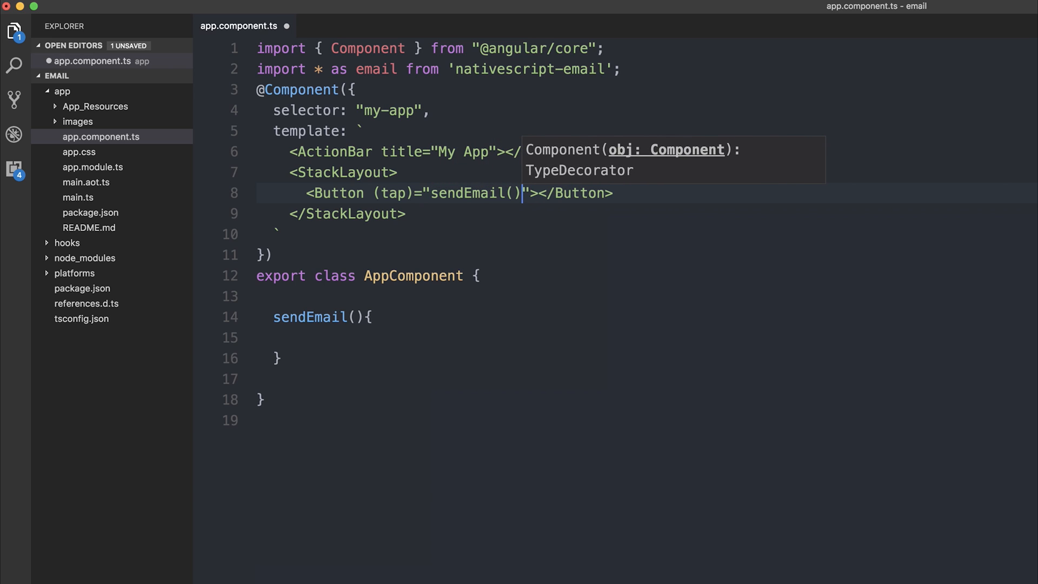
text(text=)
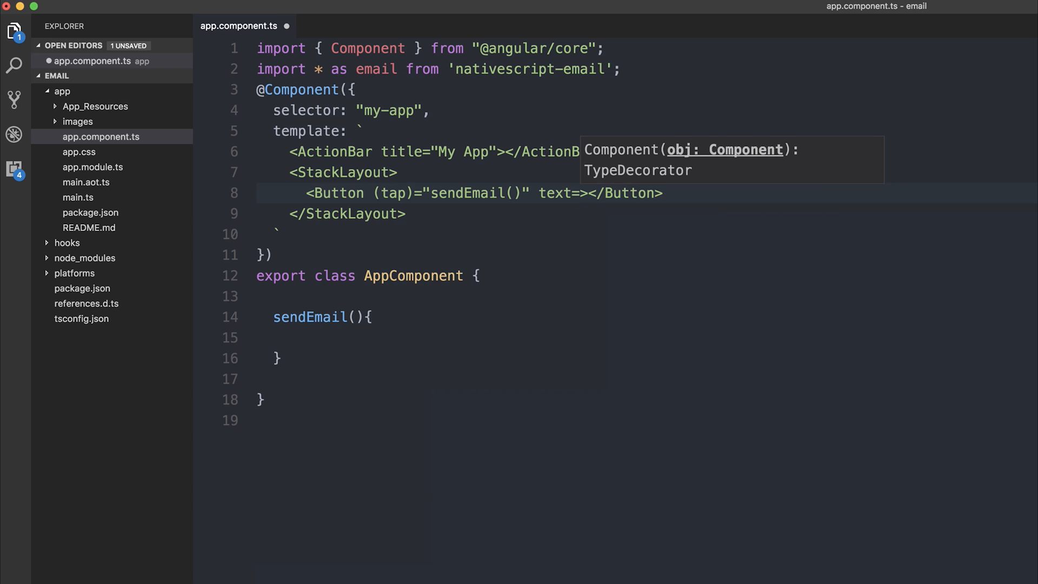
text(Send Email")
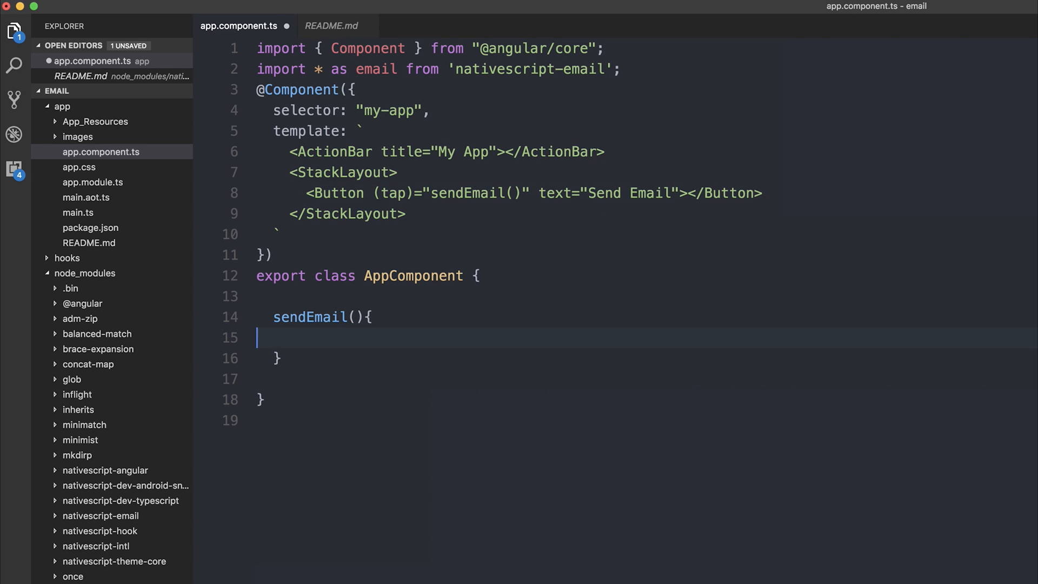
Step: Call email.available().then logging the available status, with a catch logging errors
text(email)
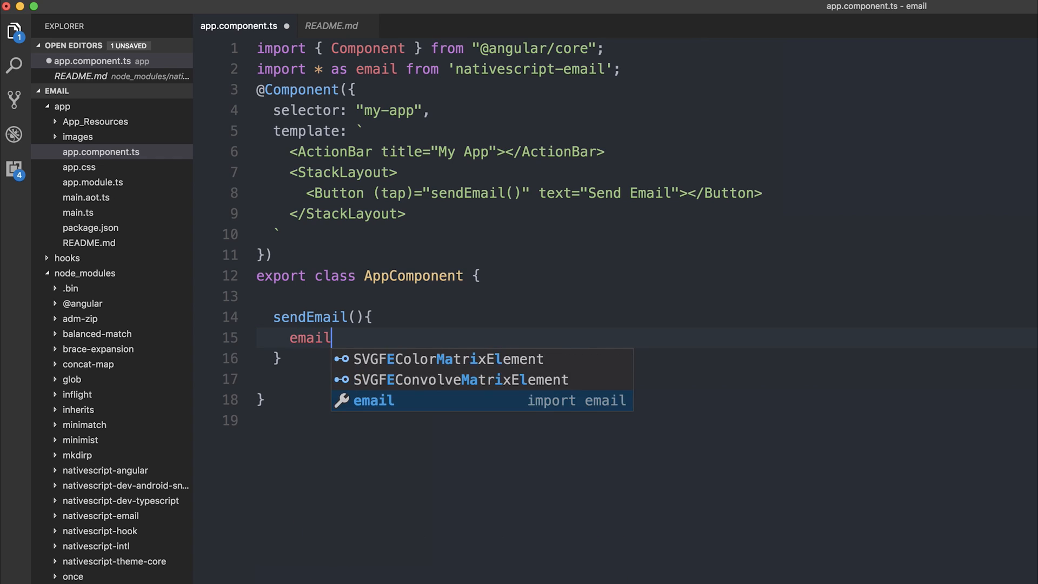
text(.available())
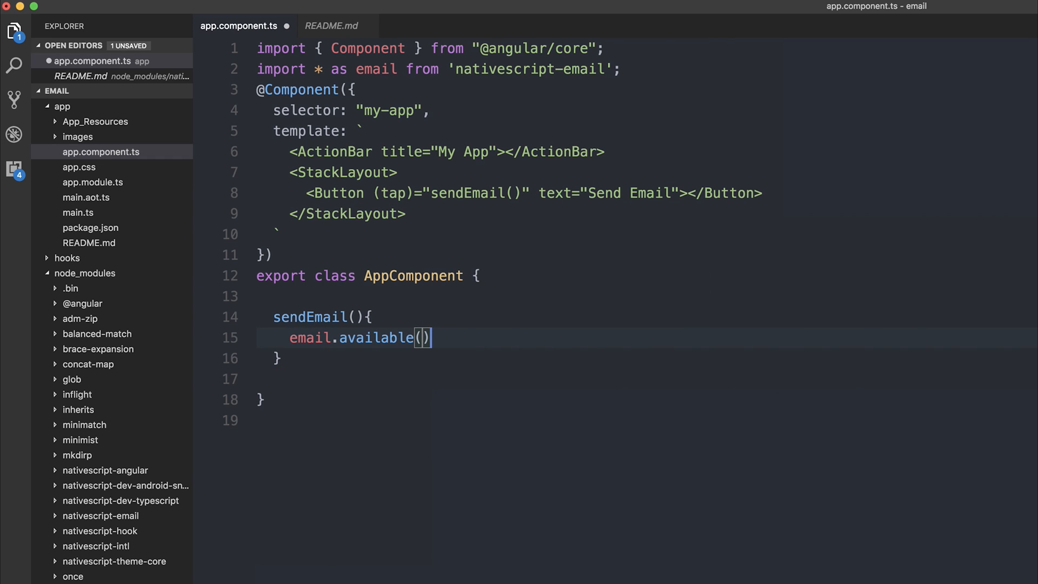
text(.then(available => {)
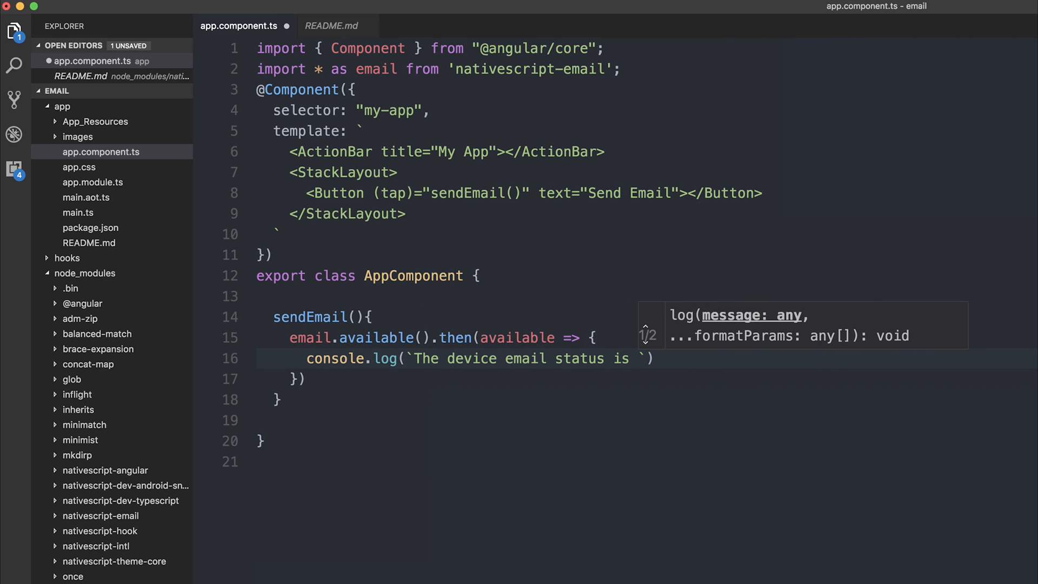
text(${})
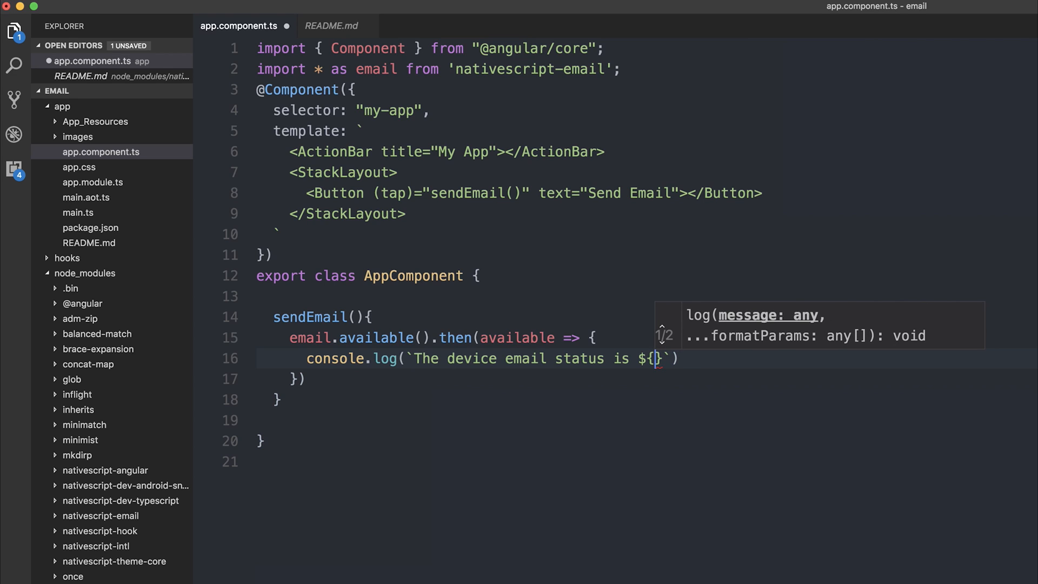
text(availb)
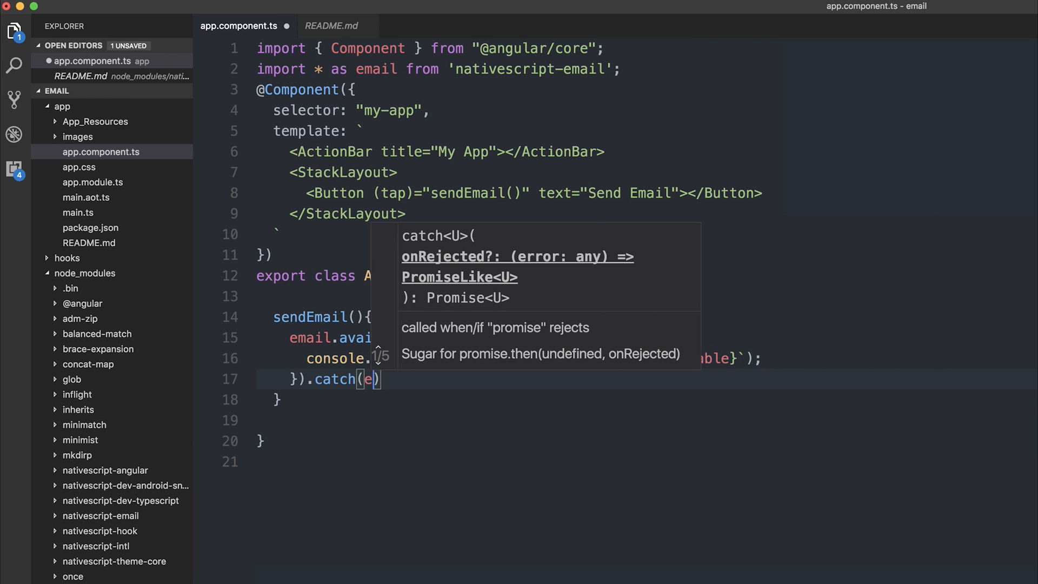
text(rror => Console.error(error)
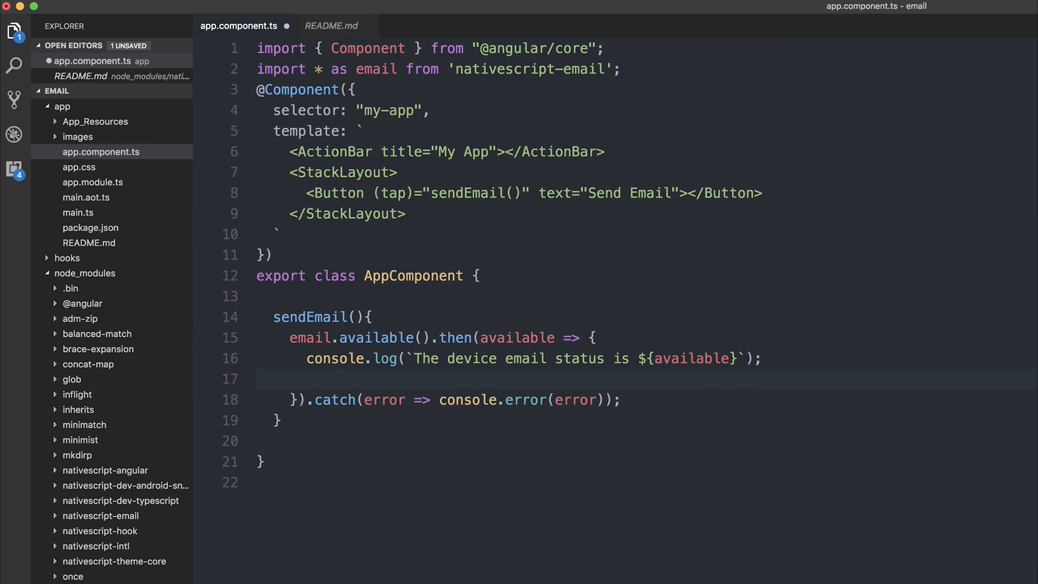
mouse_move(377, 338)
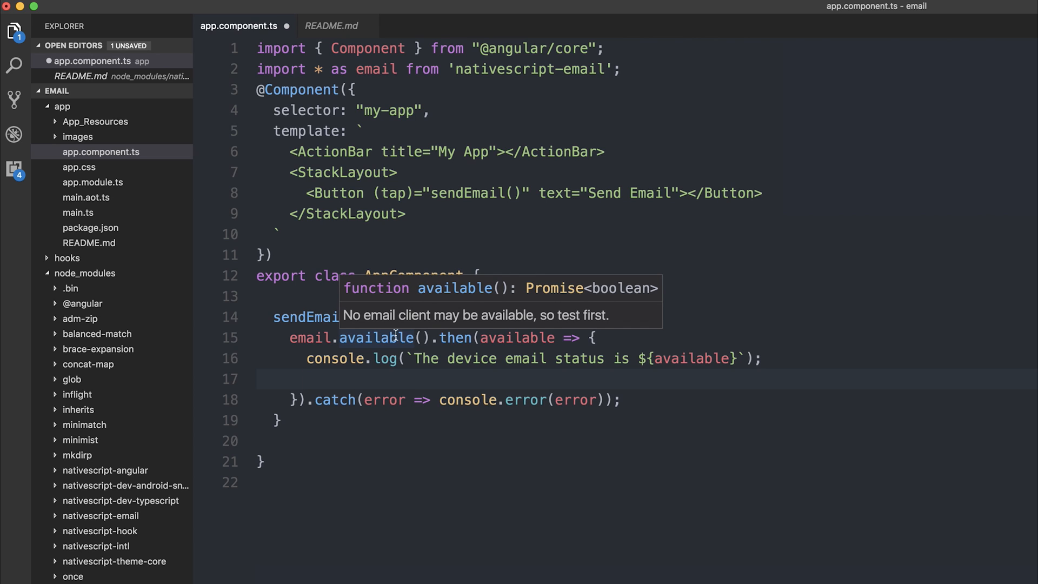
Step: Inside the callback, add if(available){ email.compose() }
text(if(available){)
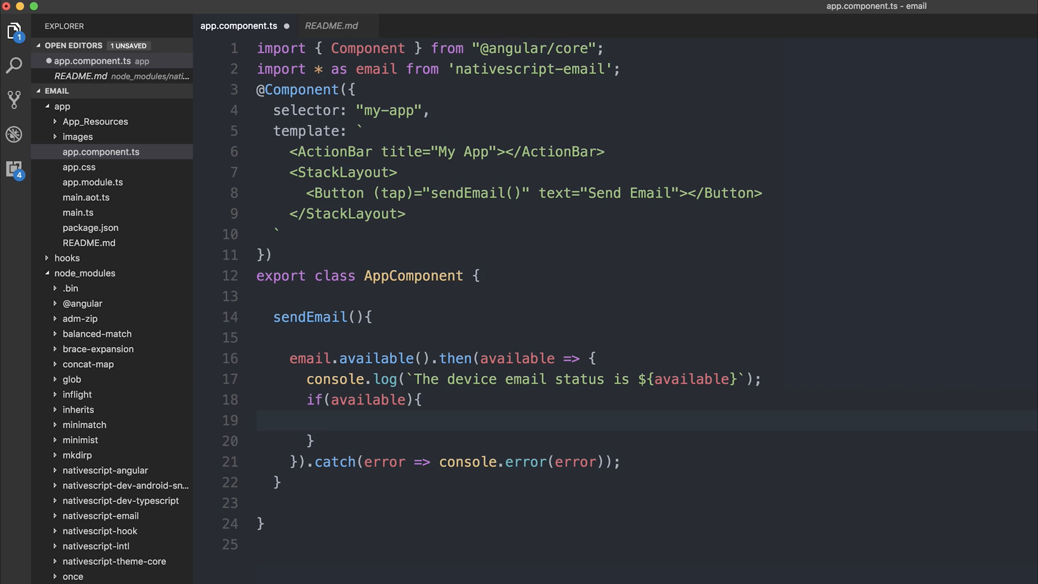
text(email.compose()
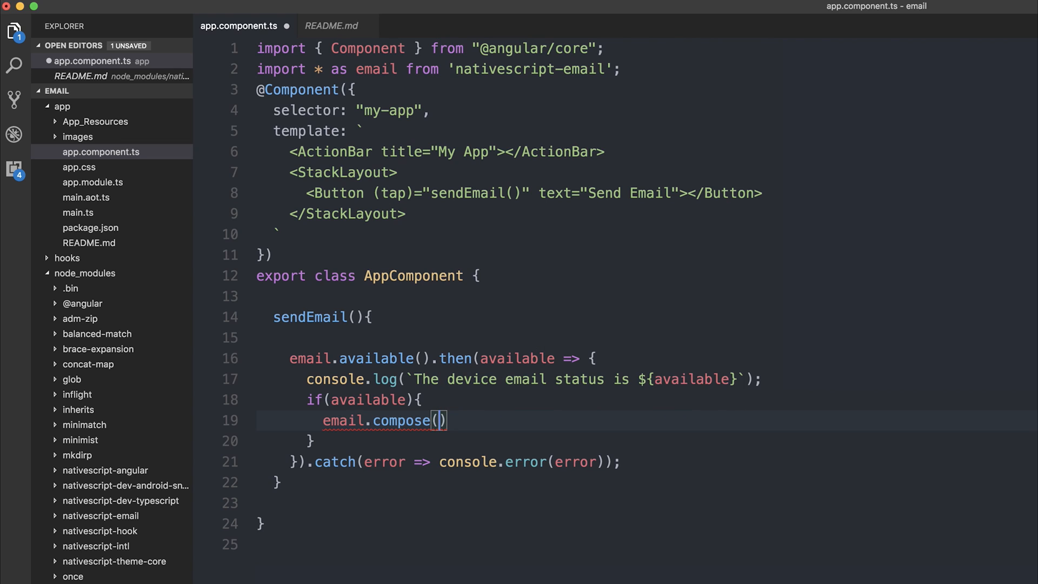
click(440, 379)
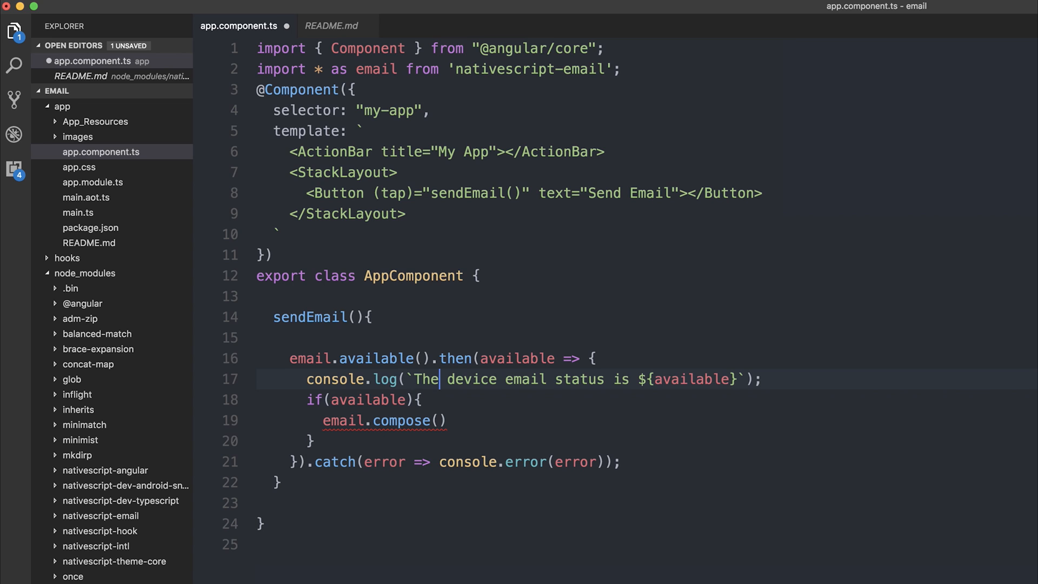
Step: Declare composeOptions: email.ComposeOptions and start a constructor assigning this.composeOptions
key(Enter)
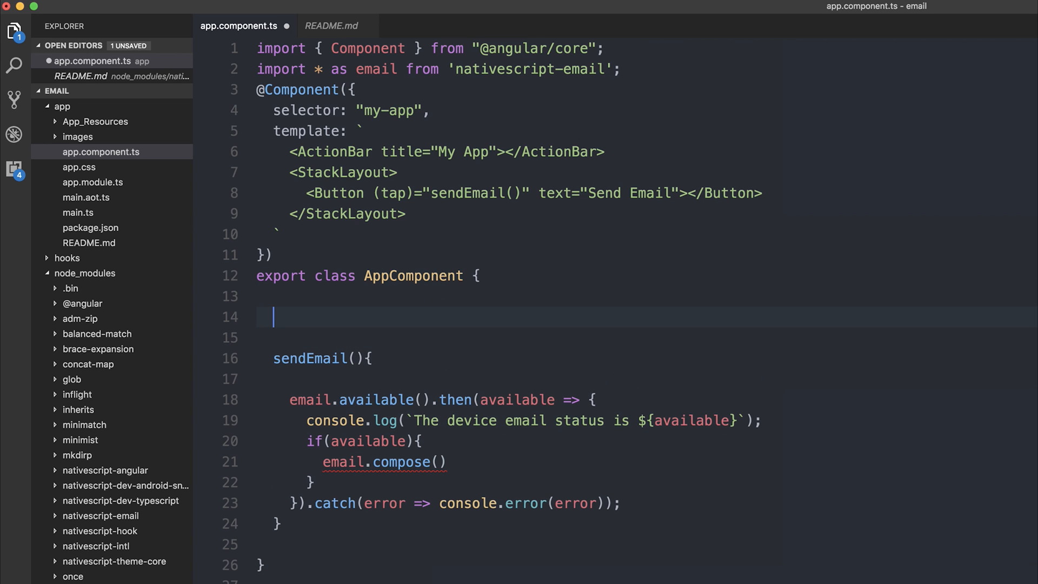
text(composeOptions: email.ComposeOptions;)
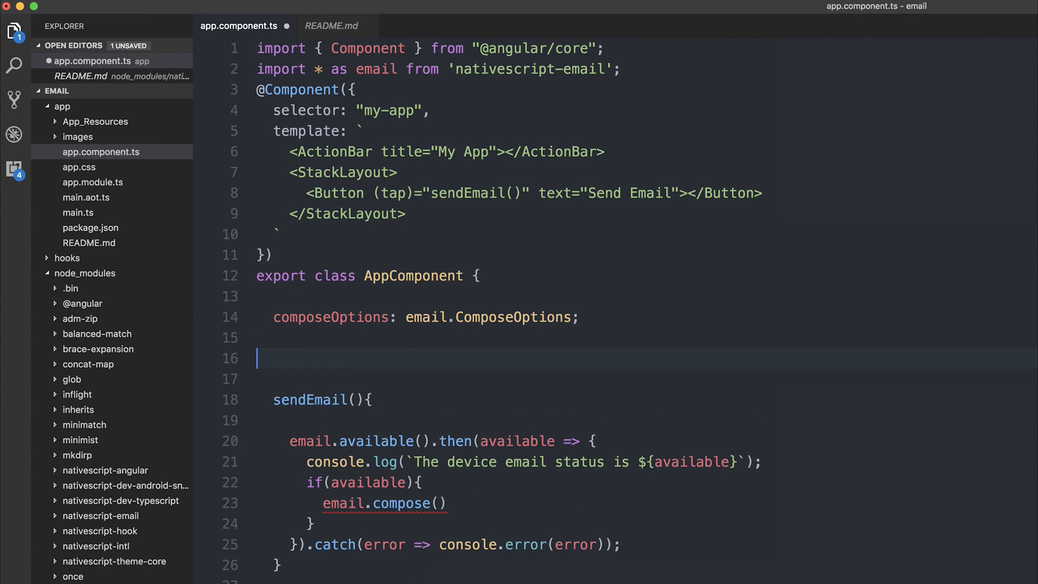
text(constructor()
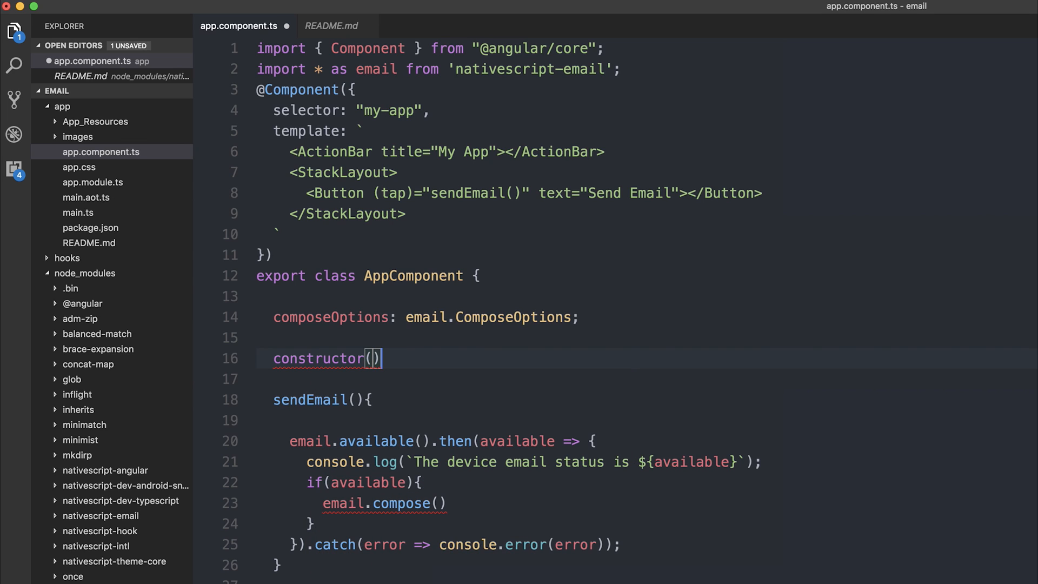
text(this.com)
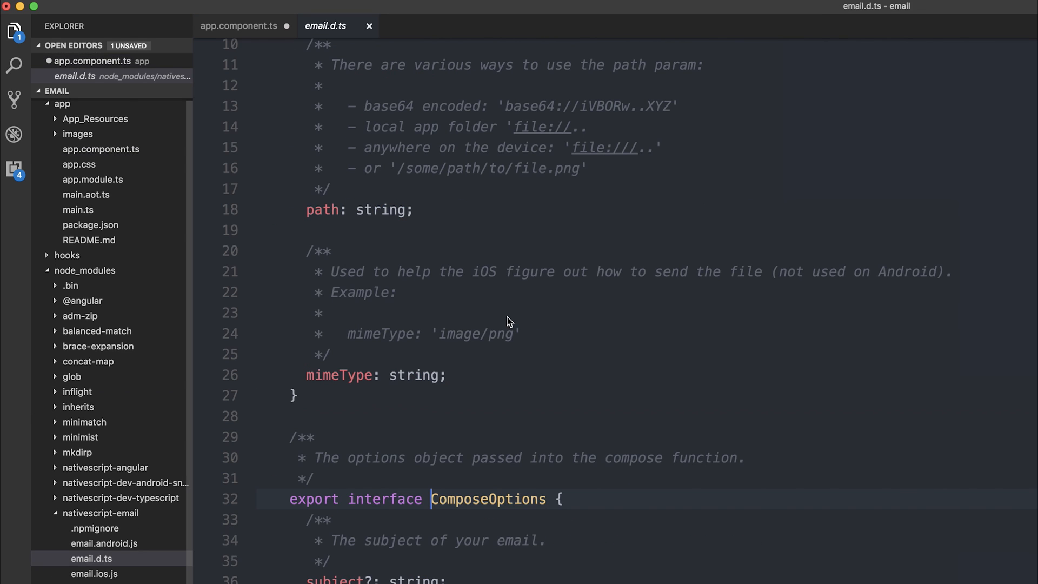
Step: Scroll through the ComposeOptions interface in email.d.ts, then return to app.component.ts
scroll(down, 3)
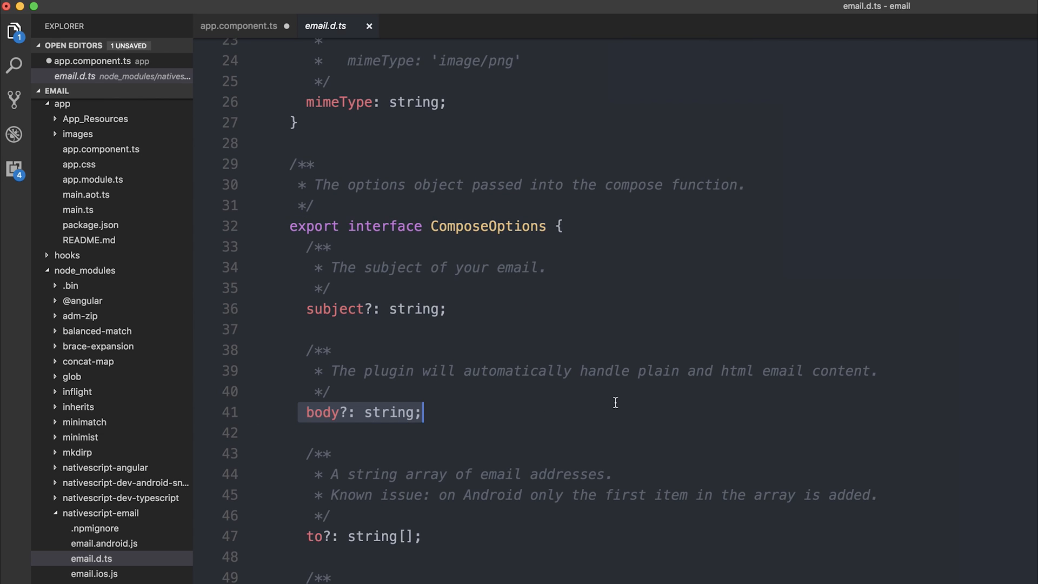
scroll(down, 3)
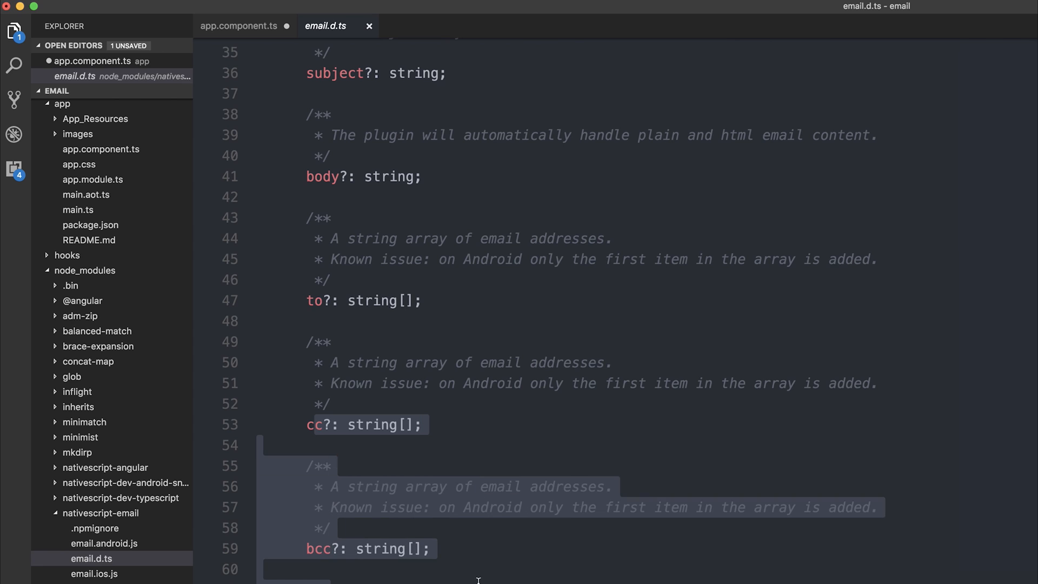
scroll(down, 3)
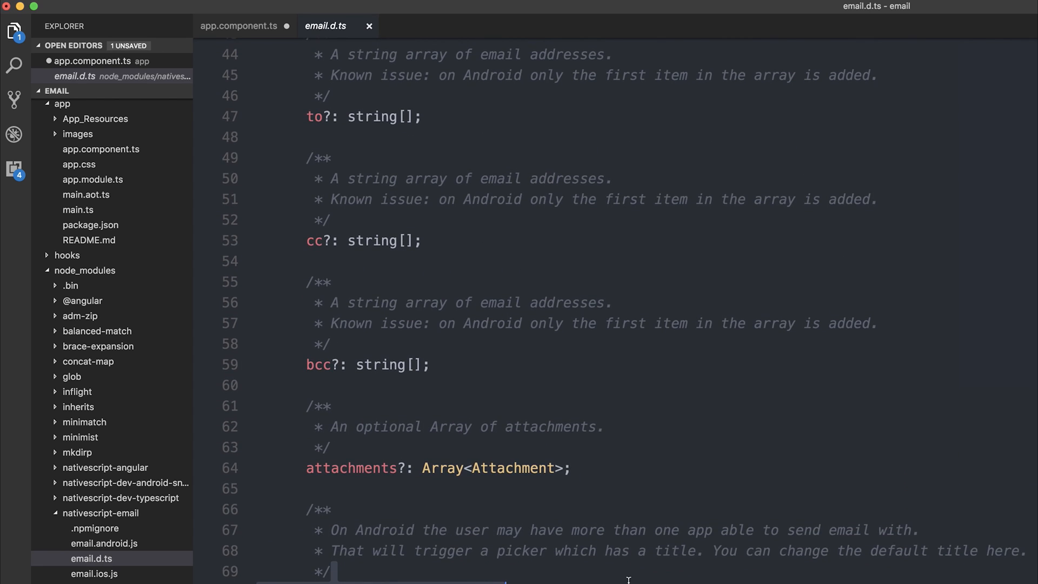
click(238, 26)
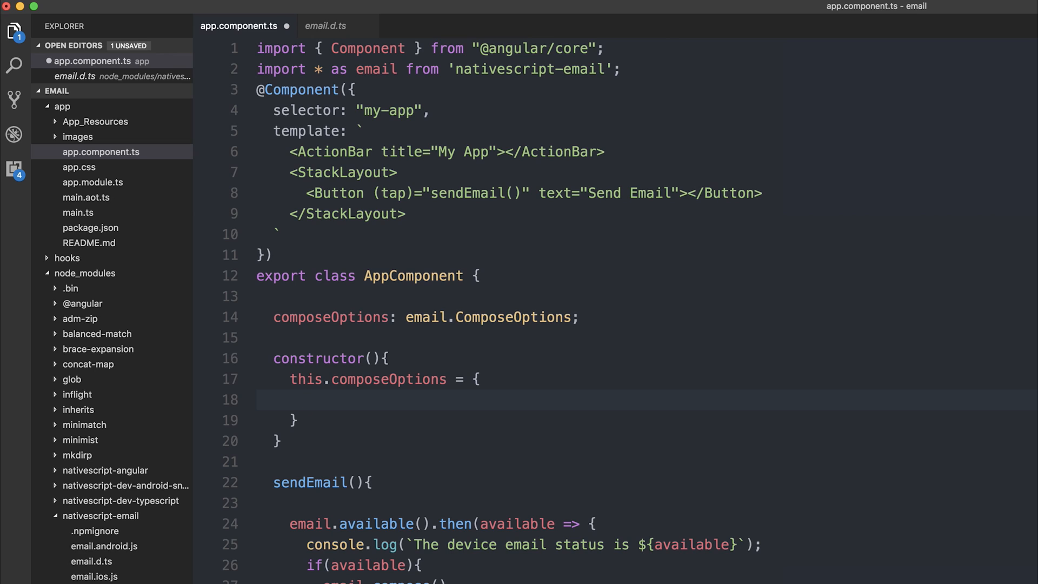
text(to: [])
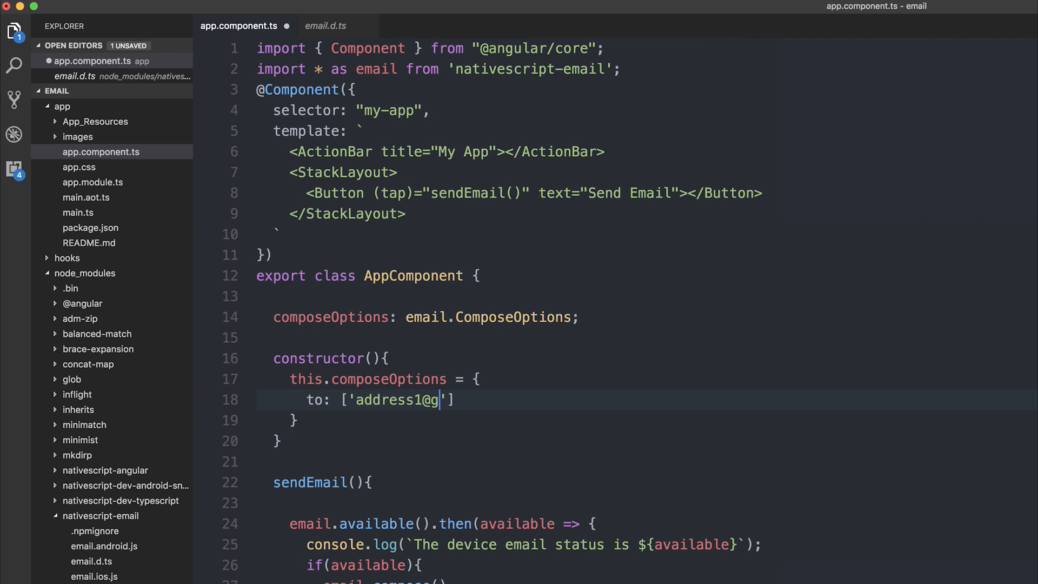
text(mail.com',)
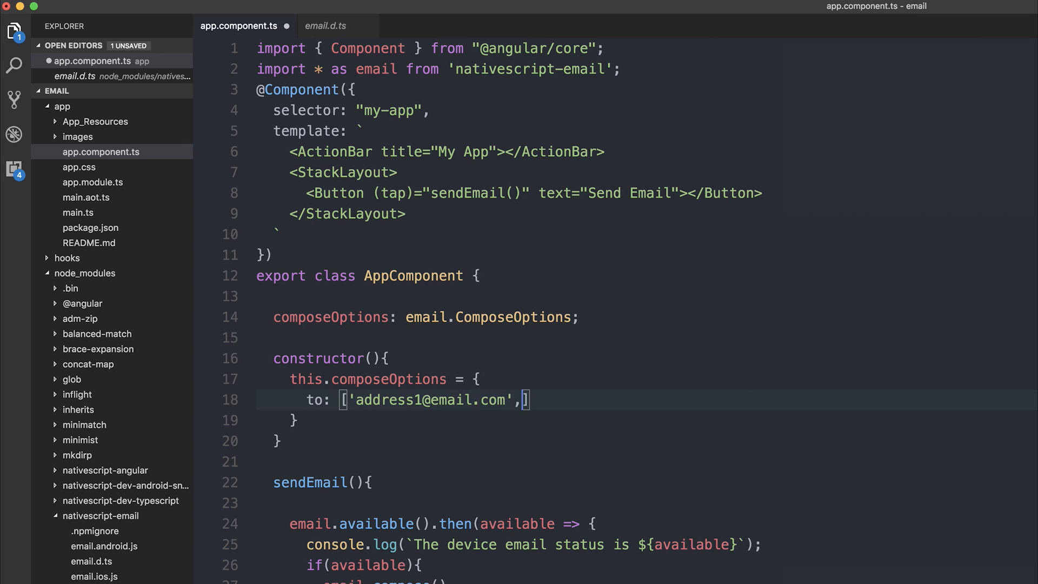
text('addre')
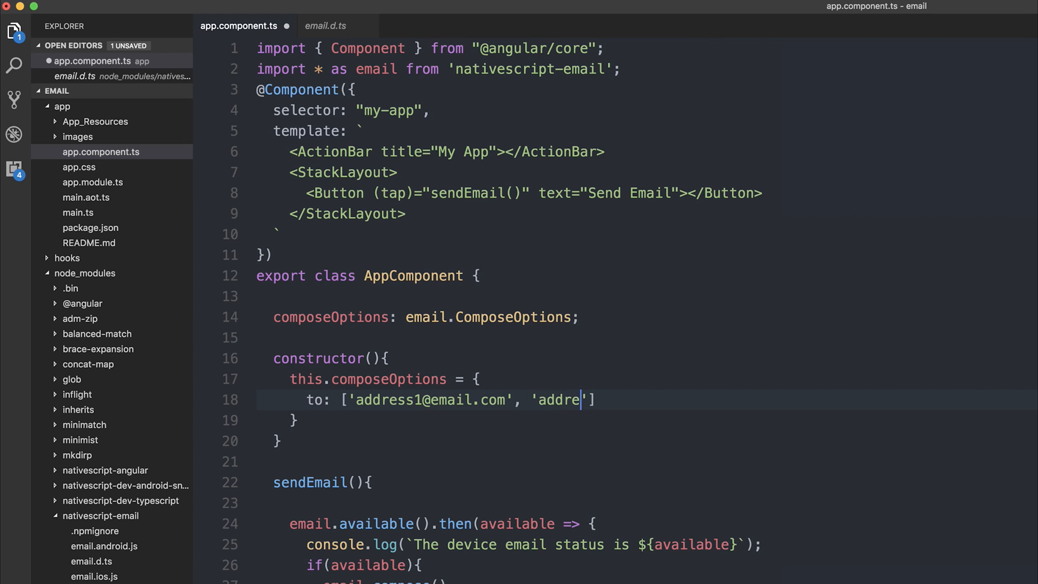
text(ss2@email.com)
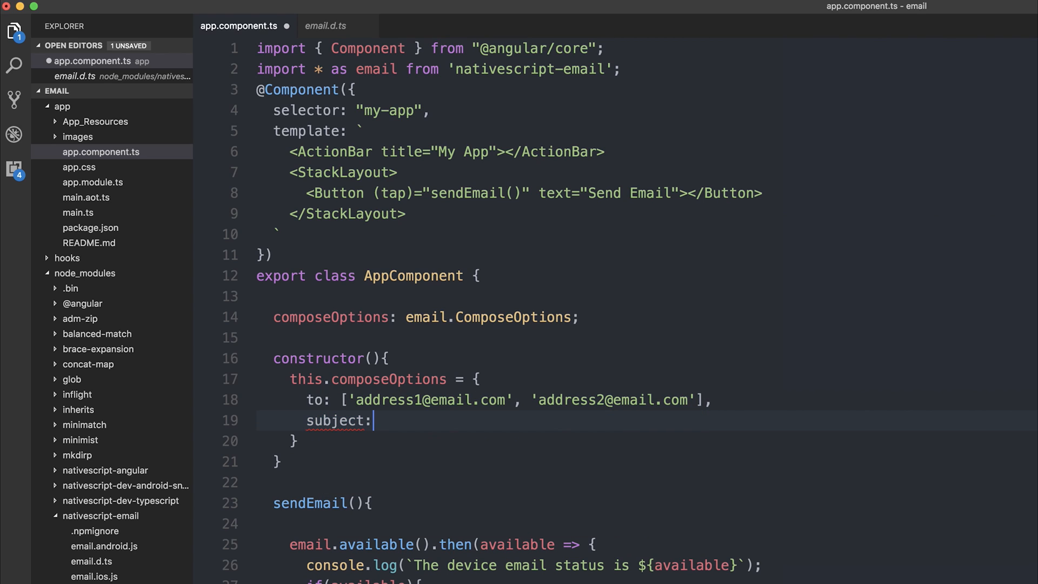
Step: Set subject 'My NativeScript Email' and body 'Hello World!'
text('My NativeScript)
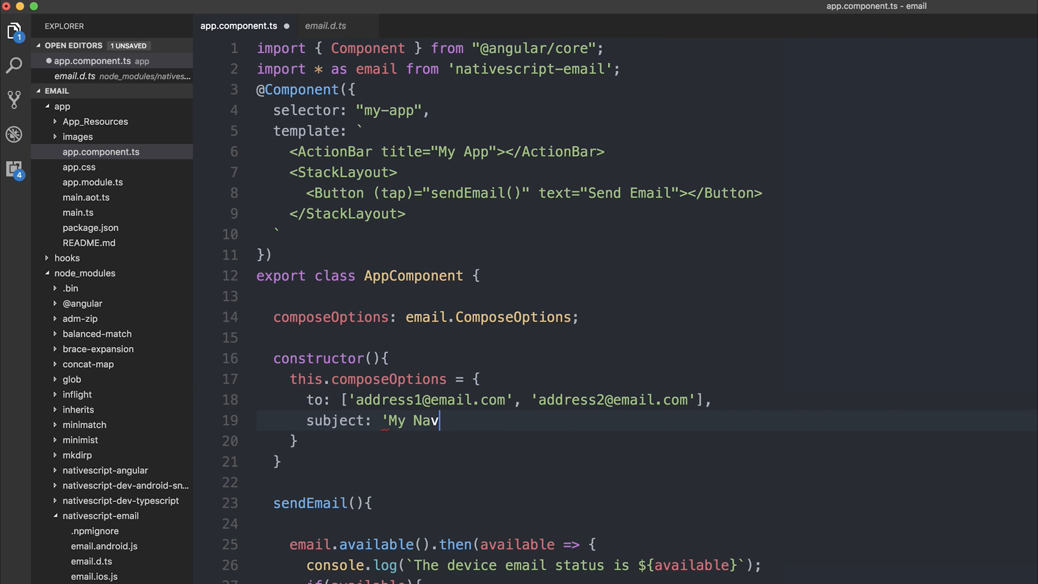
text(iveScript Email')
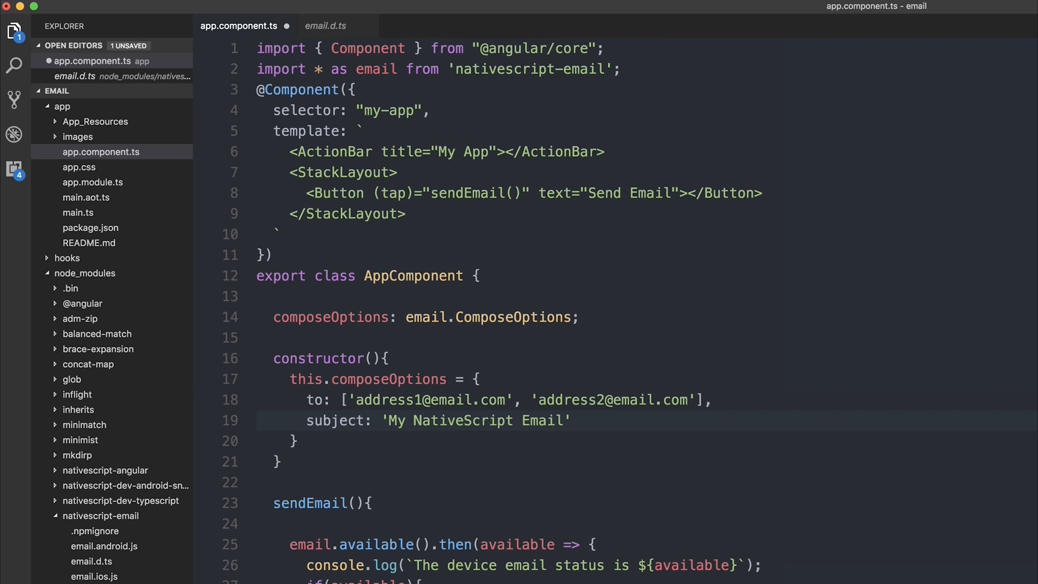
text(body)
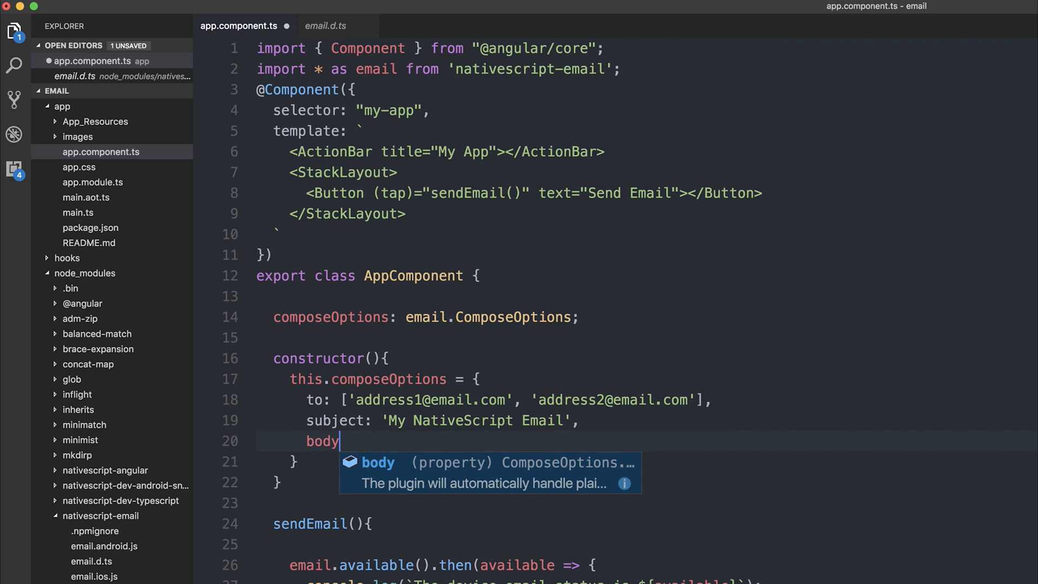
text(: ')
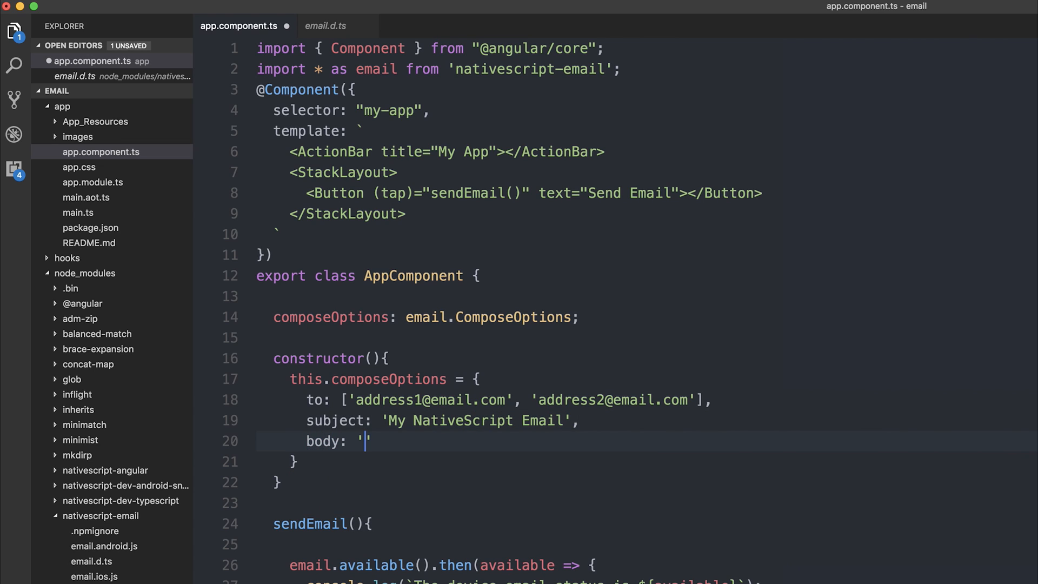
text(Hello World!)
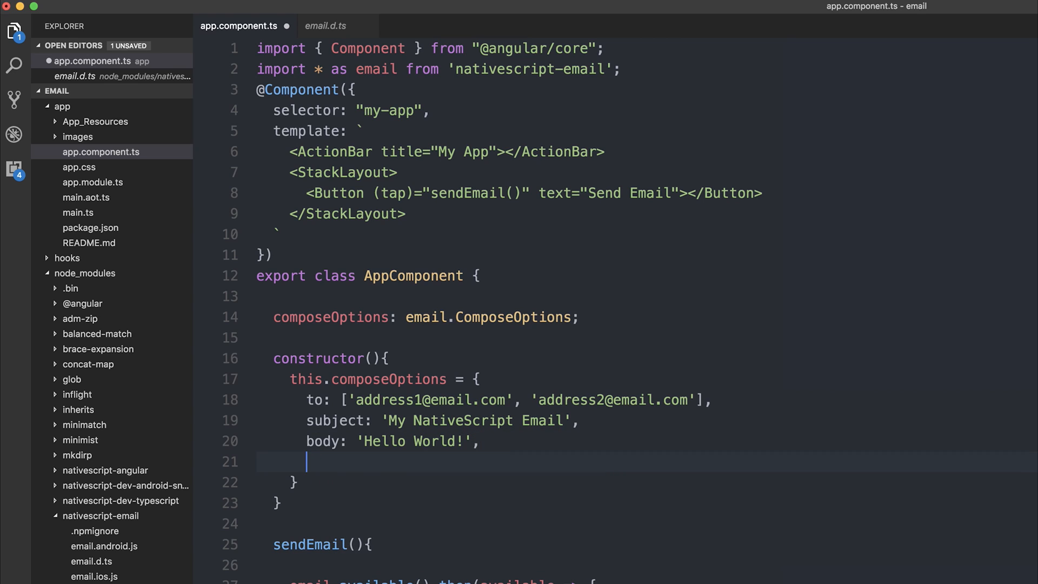
text(cc:)
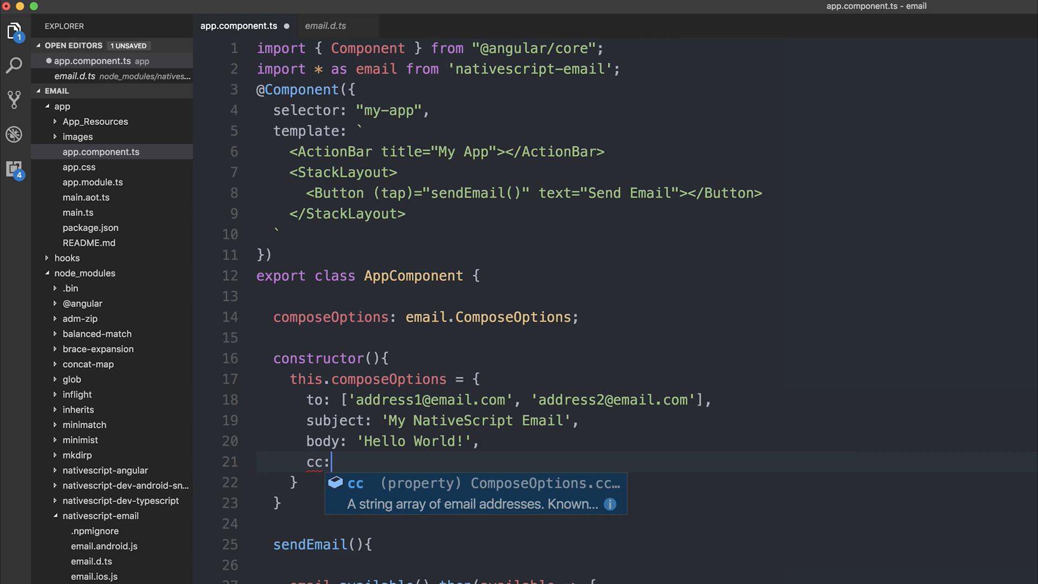
text([''])
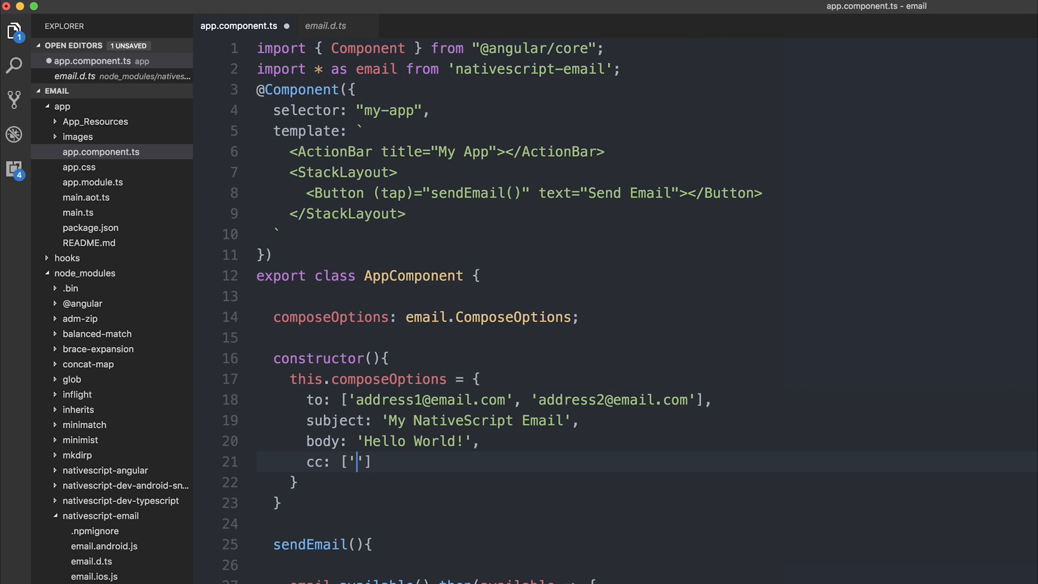
text(address)
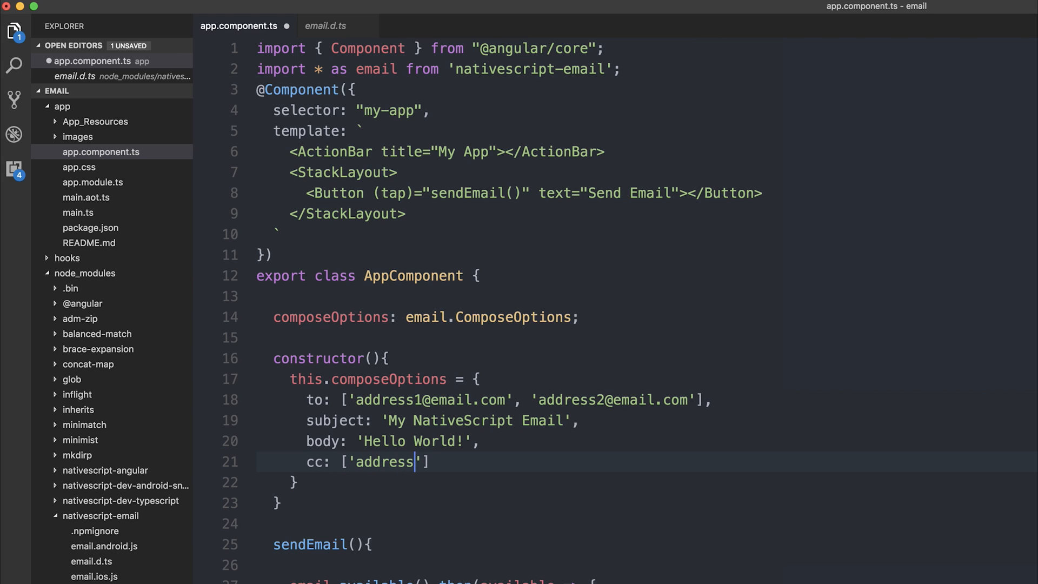
text(3@email.com)
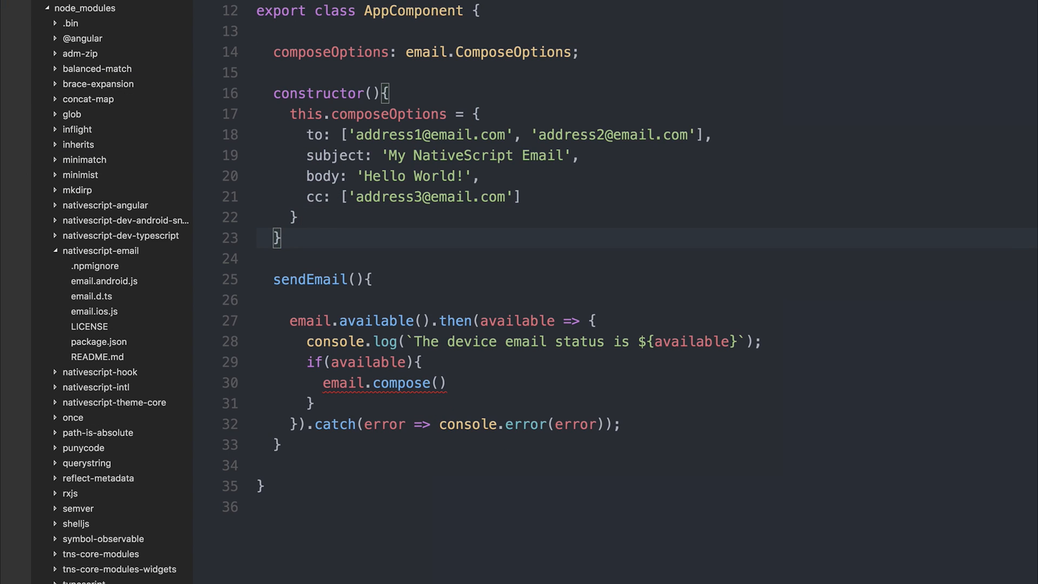
Step: Pass this.composeOptions into email.compose and start chaining .then
click(440, 382)
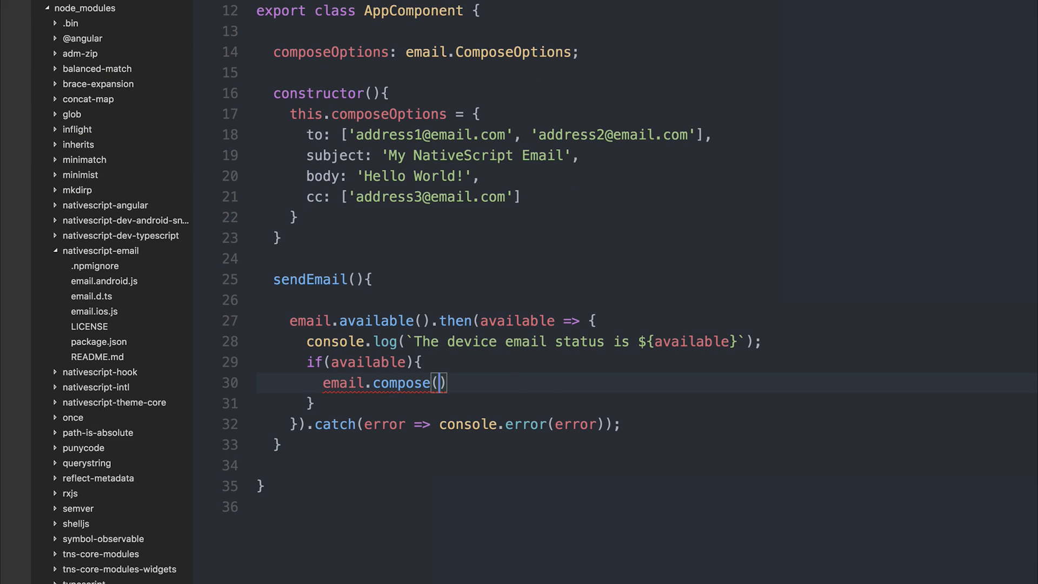
text(this.composeOptions)
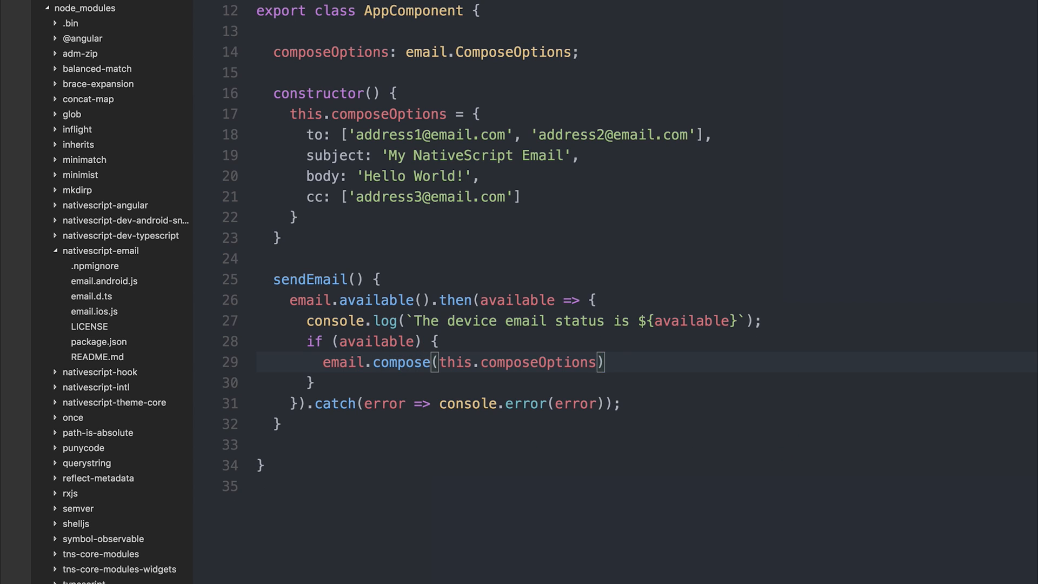
text(.)
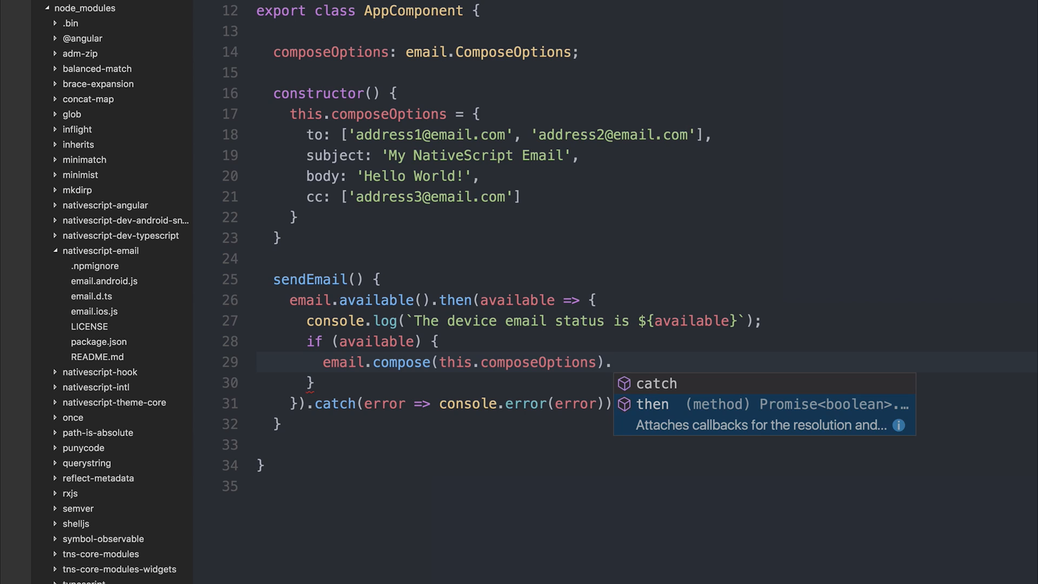
text(then)
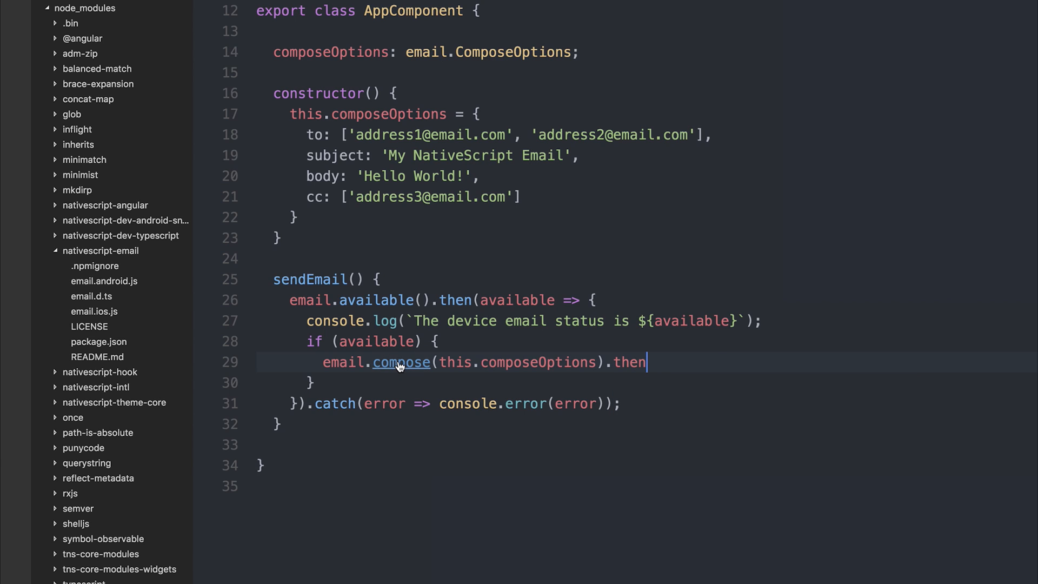
mouse_move(400, 363)
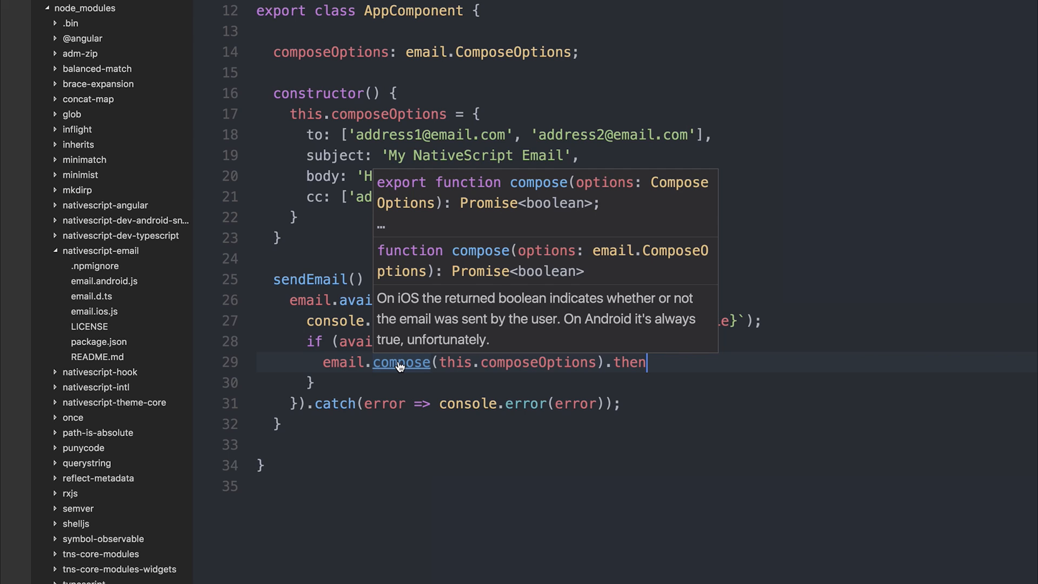
Step: Write the then callback result => { console.log(result); }
text(())
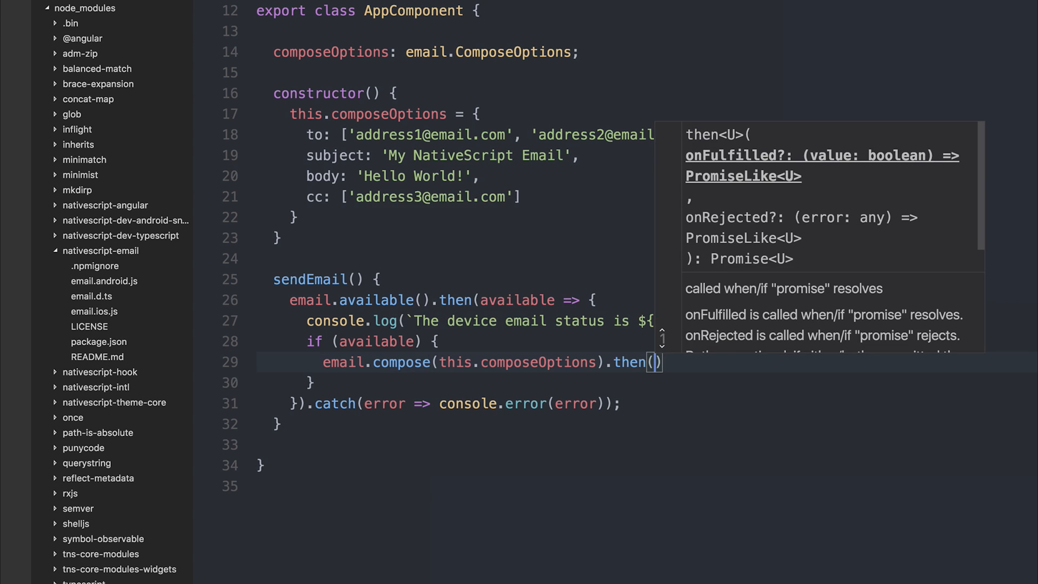
text(result => {)
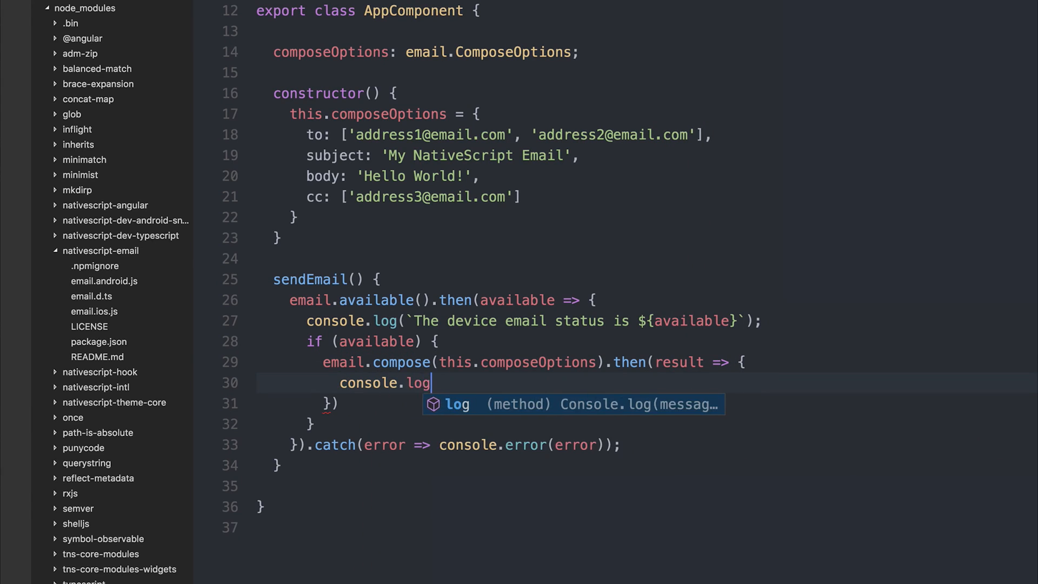
text((result);)
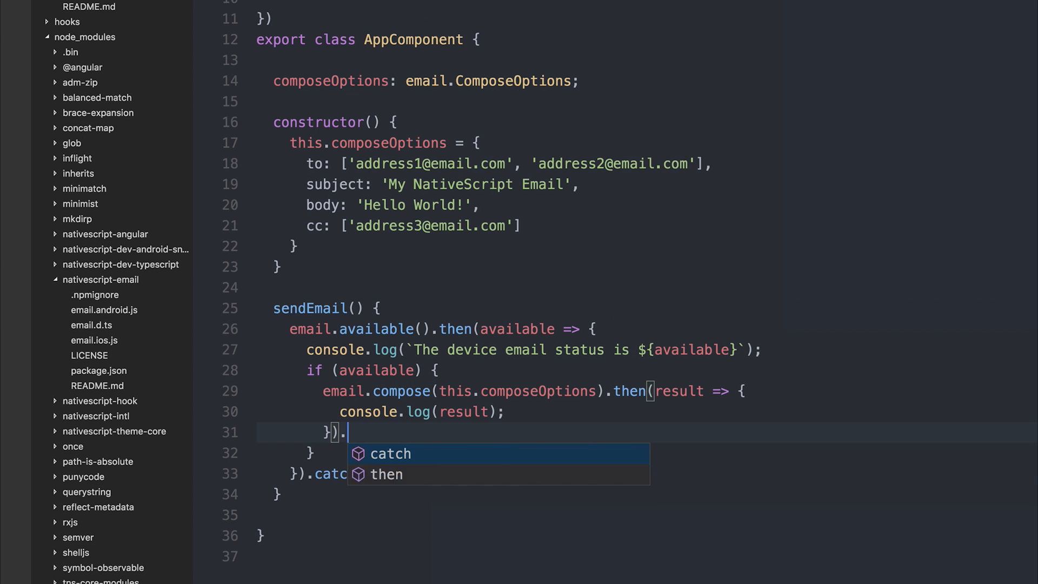
Step: Append a catch handler and log 'potentially sent' inside an if(result) branch
text(catch(error => console.error(error));)
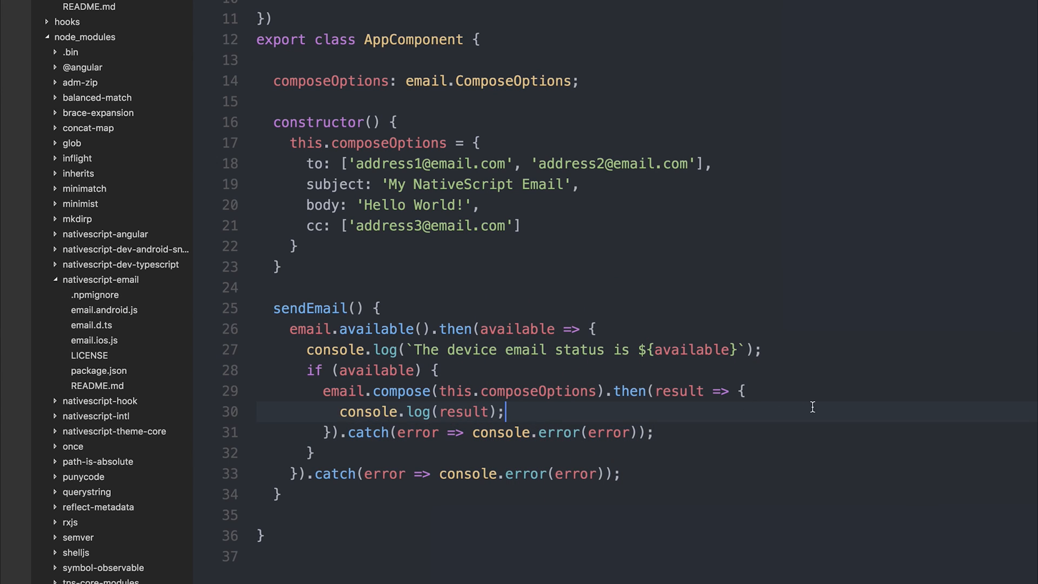
text(console.log(`The email was sent!`);)
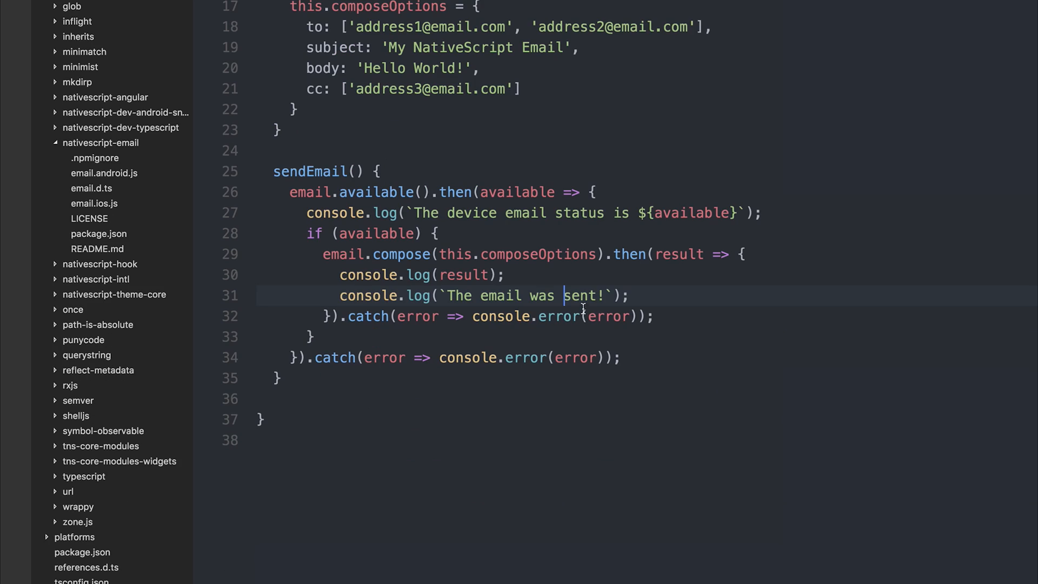
text(potentially)
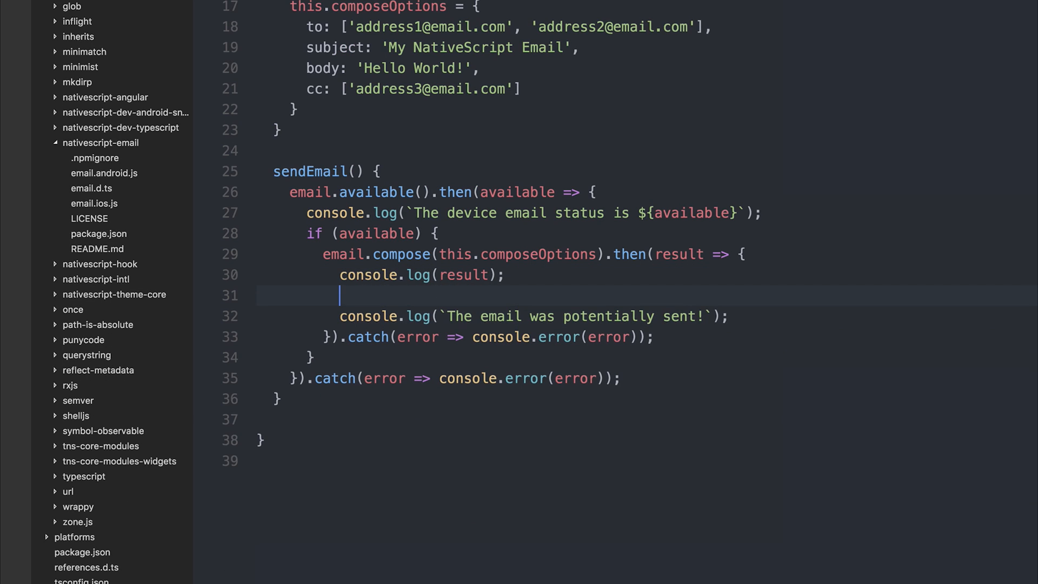
text(if(result)=)
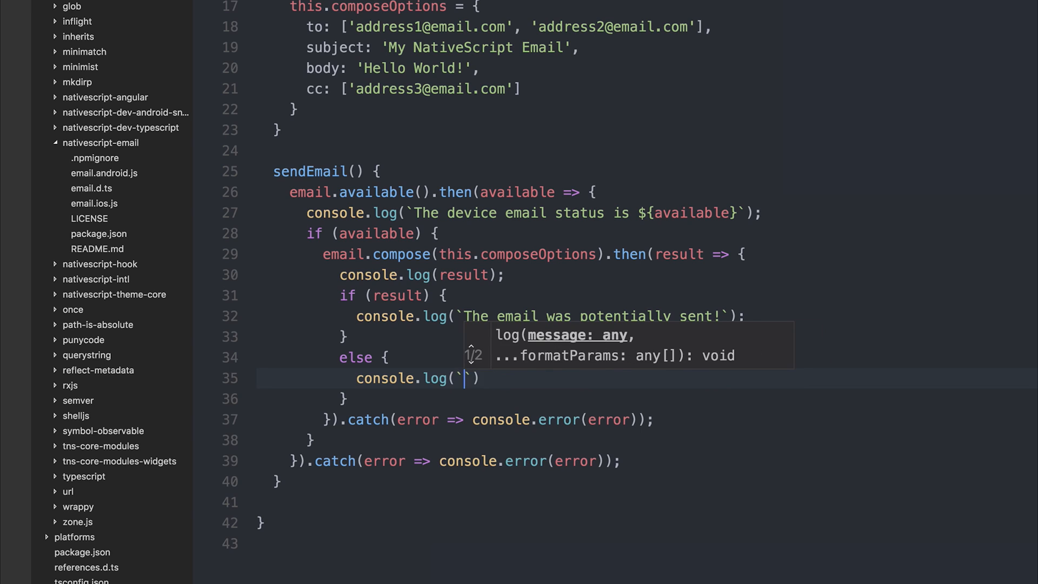
Step: Add the else branch logging 'The email may NOT have been sent.'
text(The email may)
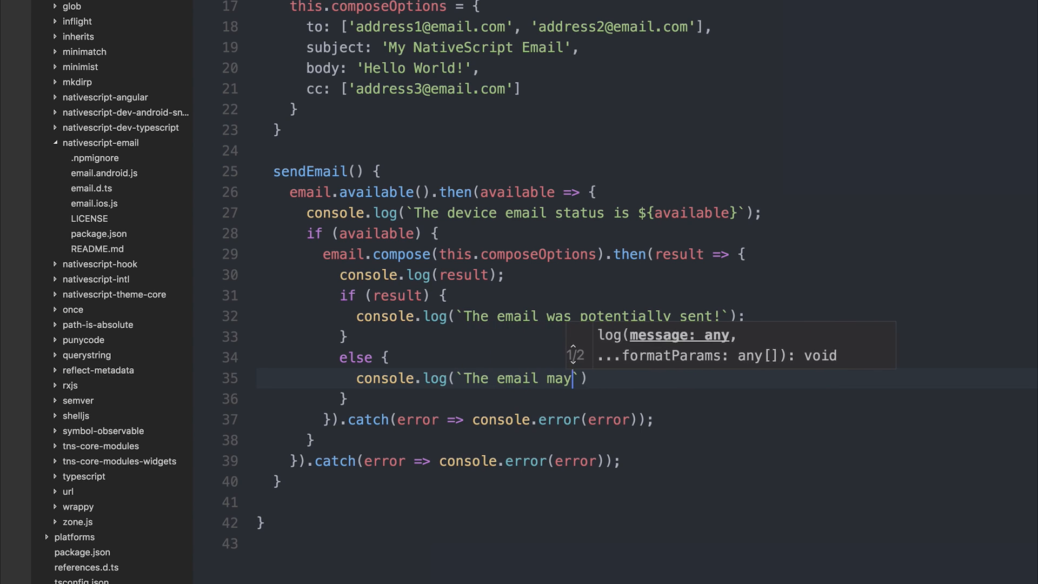
text(NOT have been sent.)
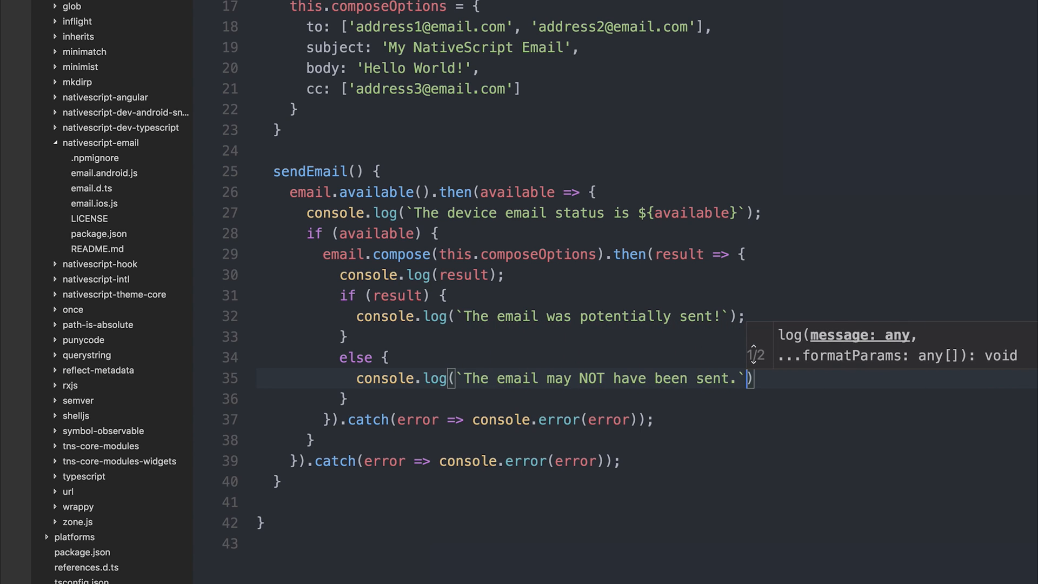
text();)
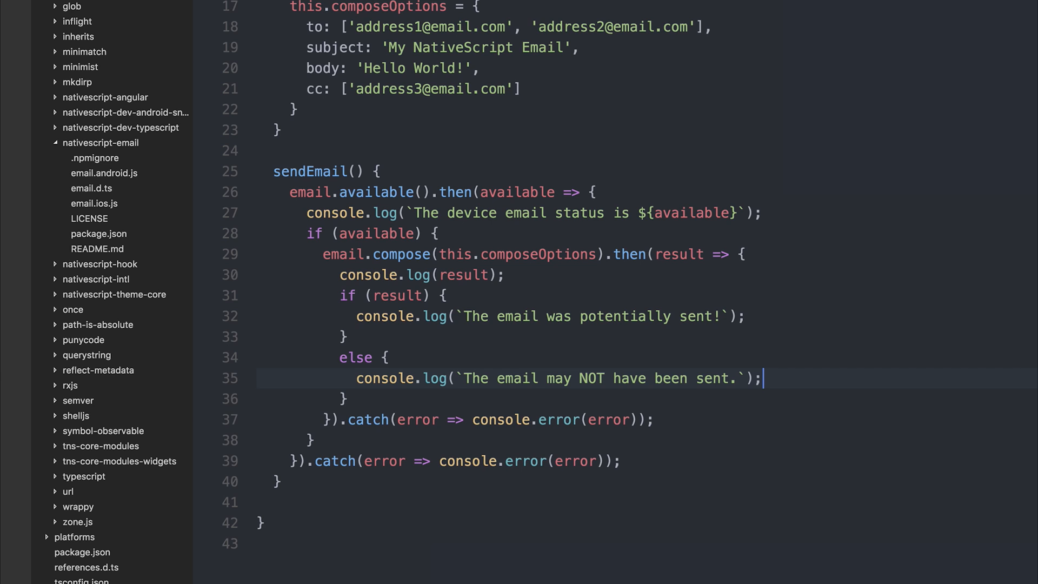
scroll(down, 3)
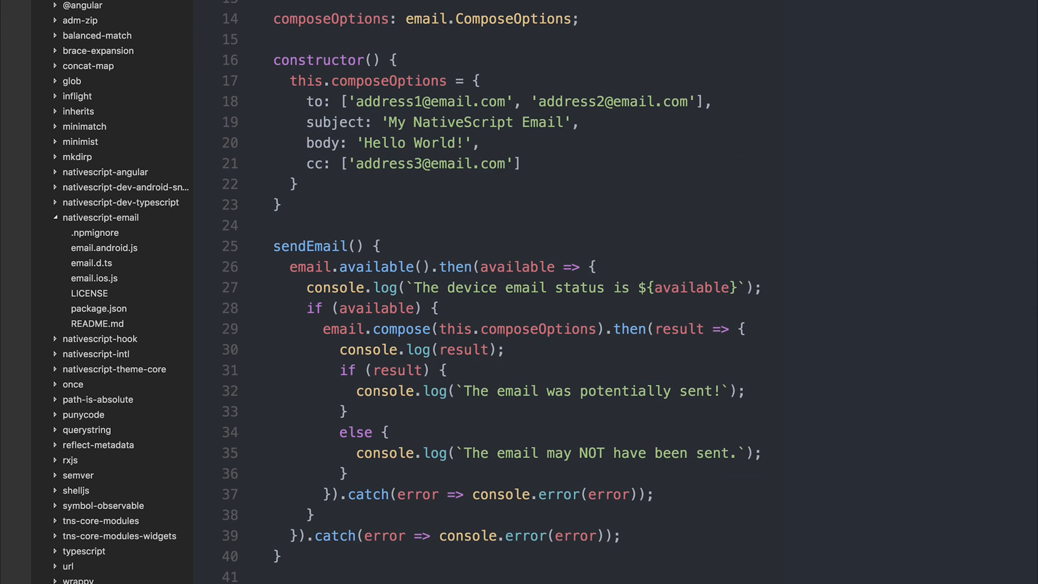
Step: Relocate the this.composeOptions assignment to the top of sendEmail before the availability check
scroll(down, 3)
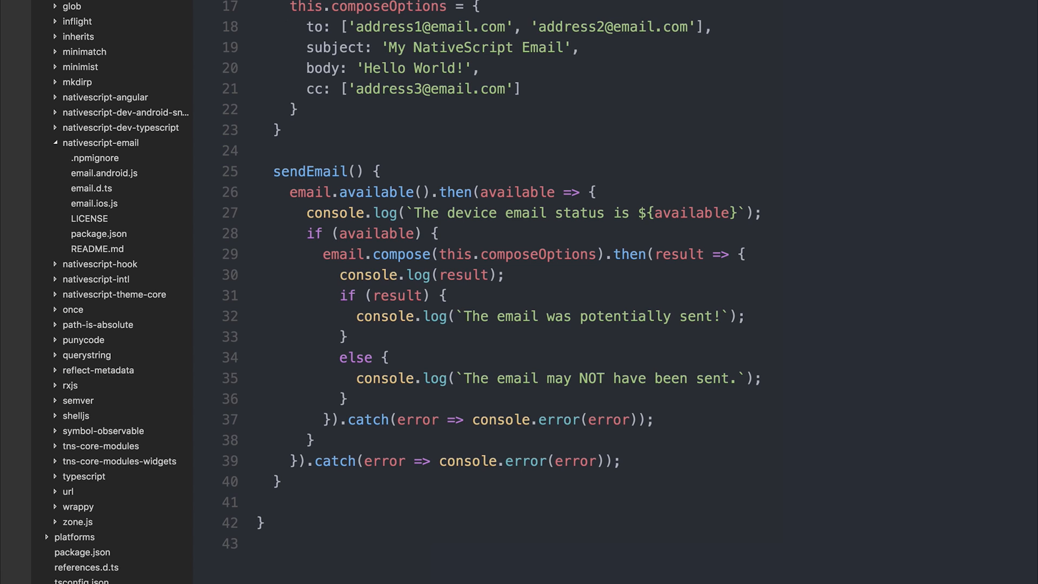
scroll(down, 3)
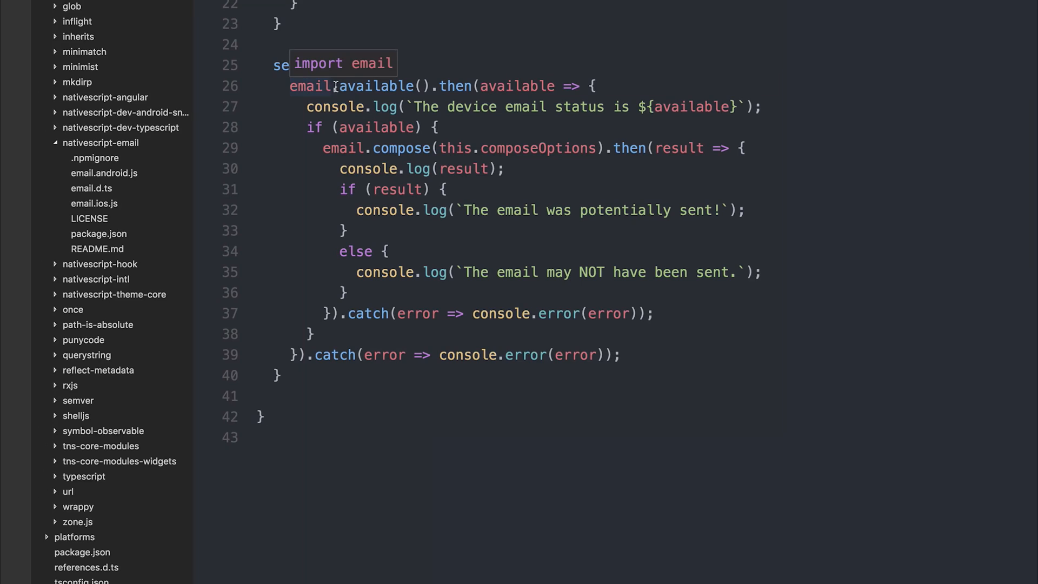
mouse_move(459, 87)
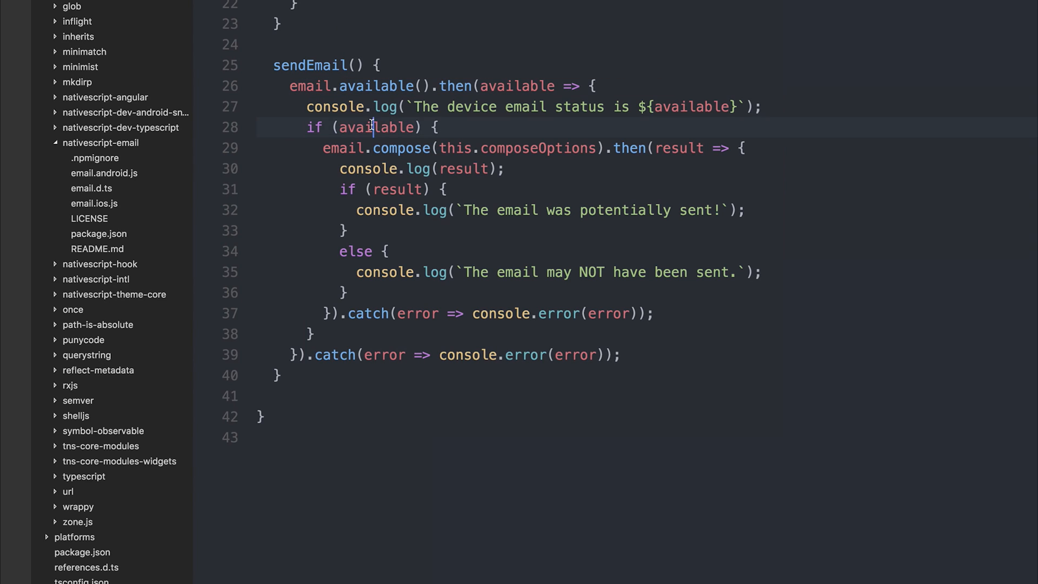
double_click(375, 128)
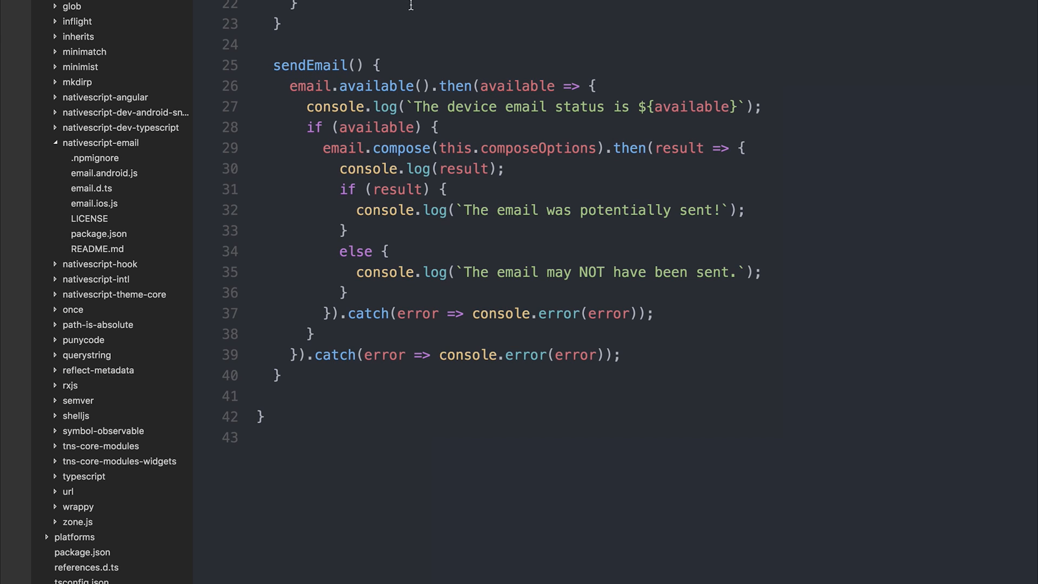
scroll(down, 3)
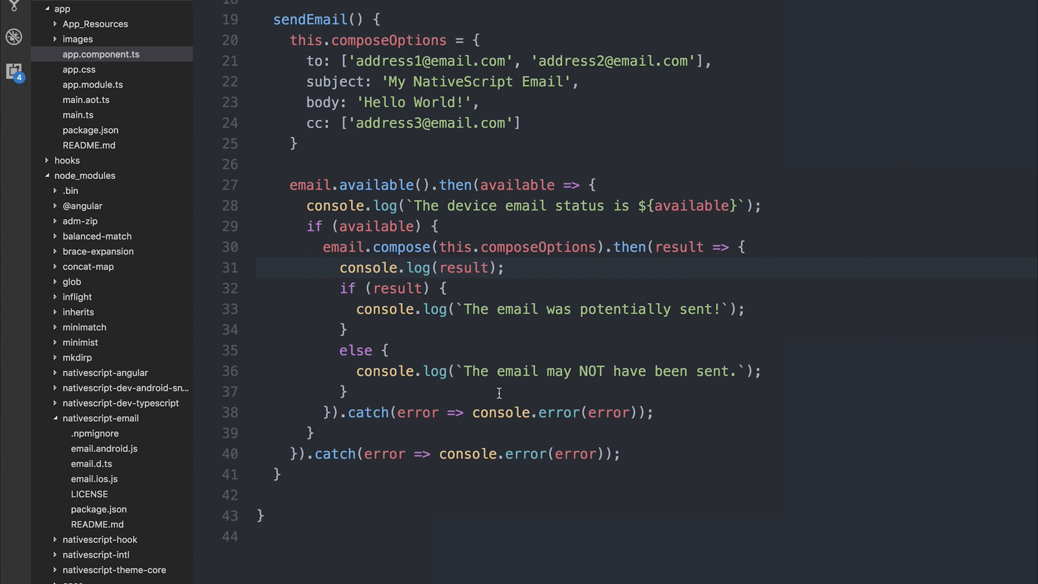
mouse_move(436, 340)
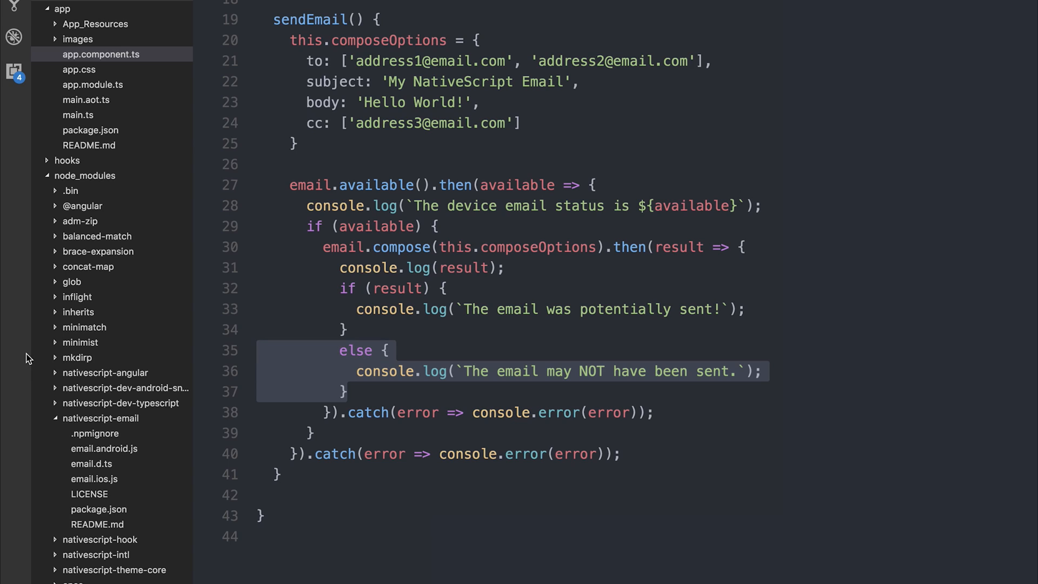
mouse_move(691, 451)
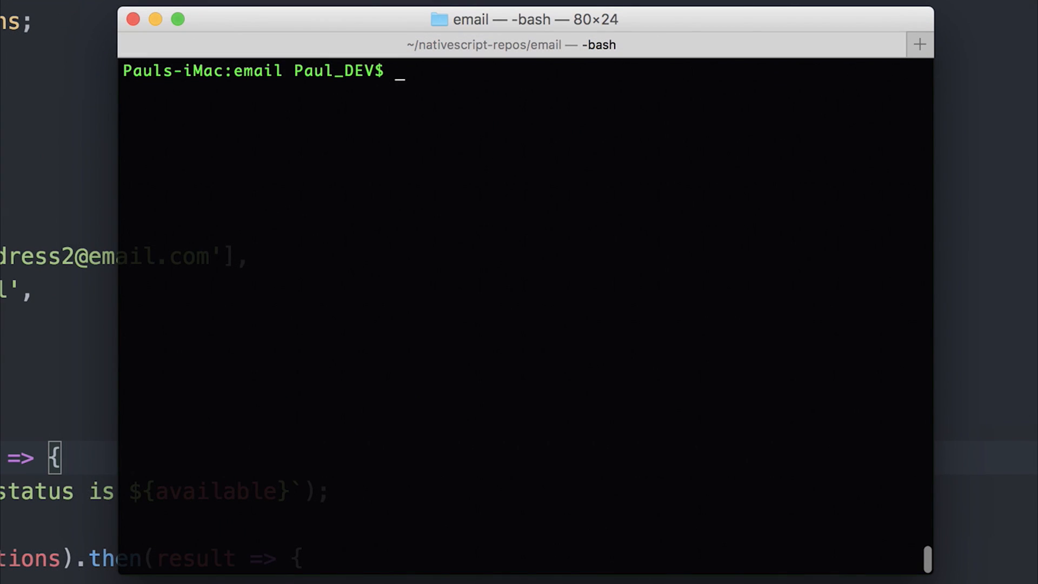
Step: Begin the tns run command at the shell prompt in ~/nativescript-repos/email
text(t)
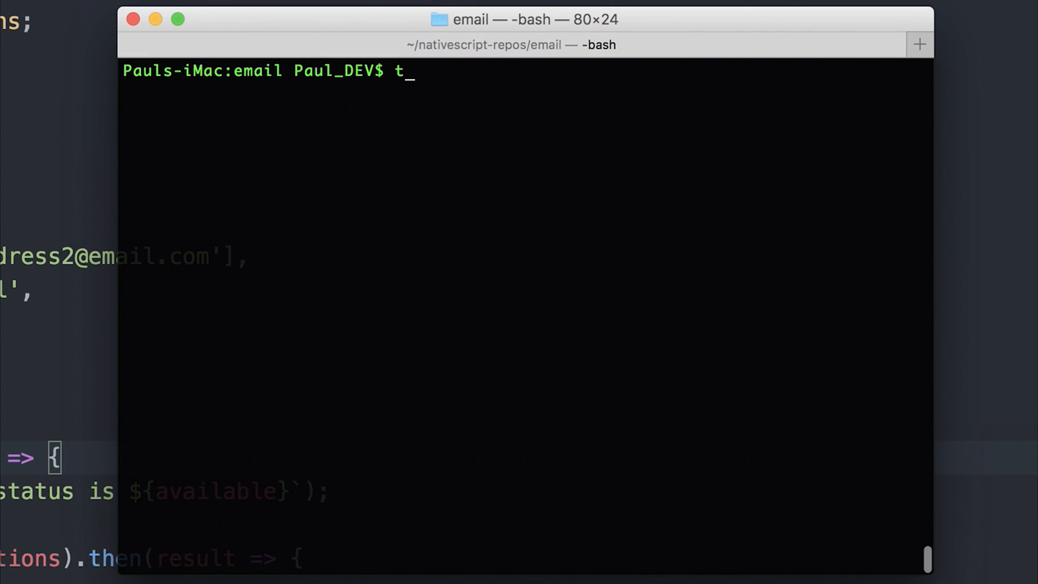